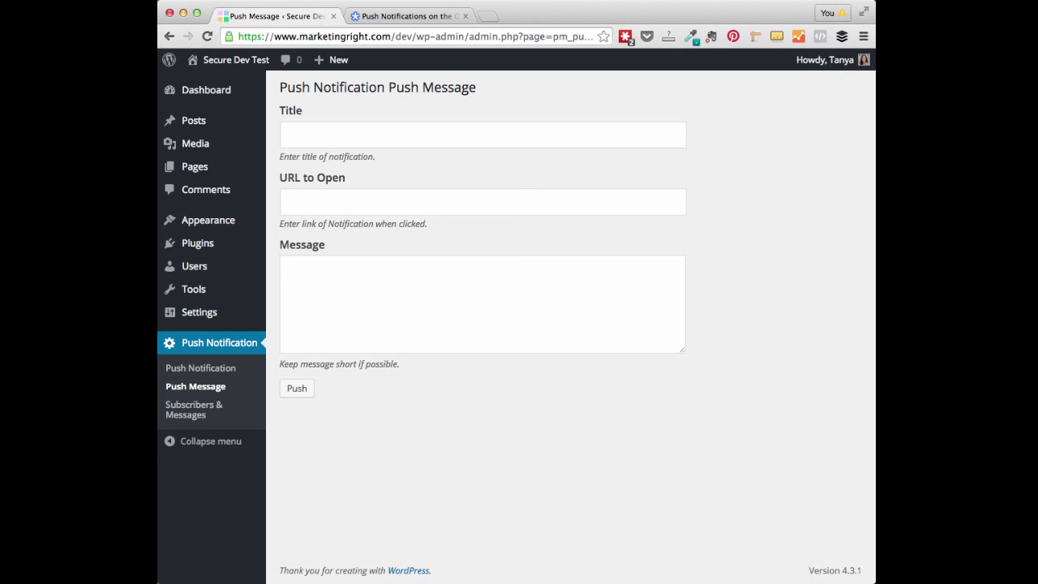
{"action": "mouse_move", "coordinate": [661, 490]}
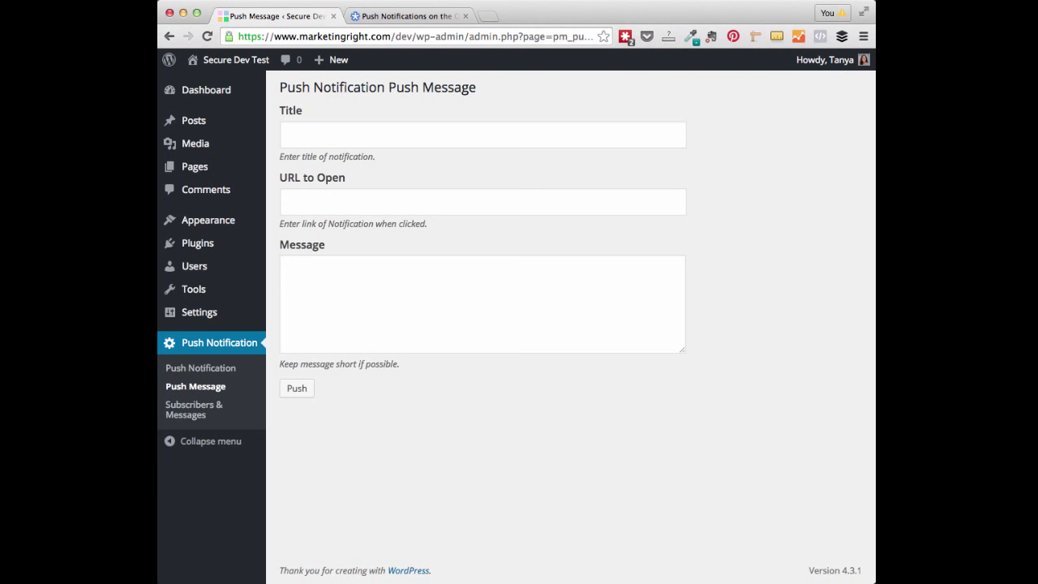
{"action": "mouse_move", "coordinate": [577, 432]}
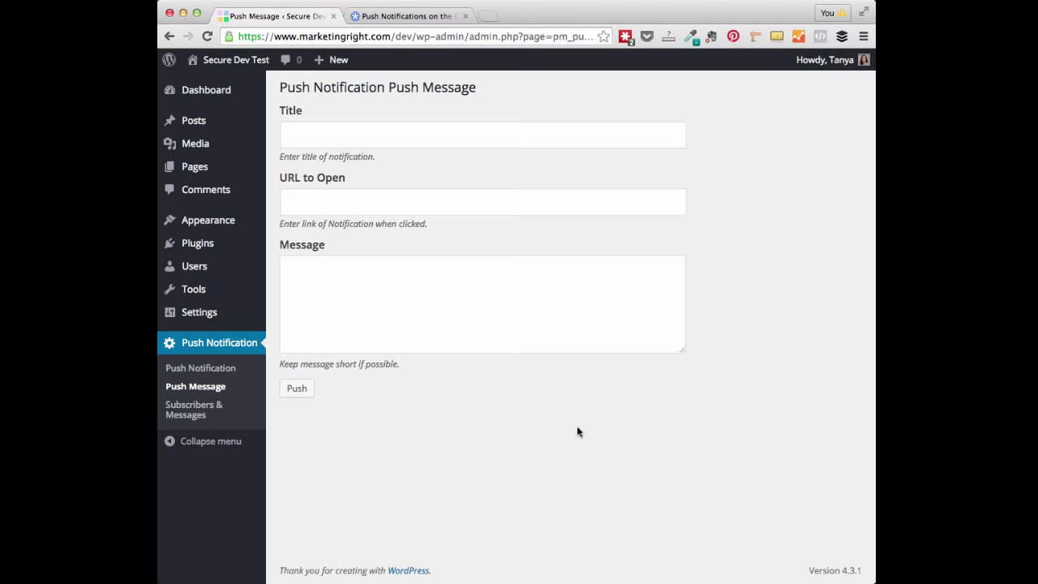
Read through the push notifications setup guide, then return to the site's push message page
{"action": "left_click", "coordinate": [425, 16]}
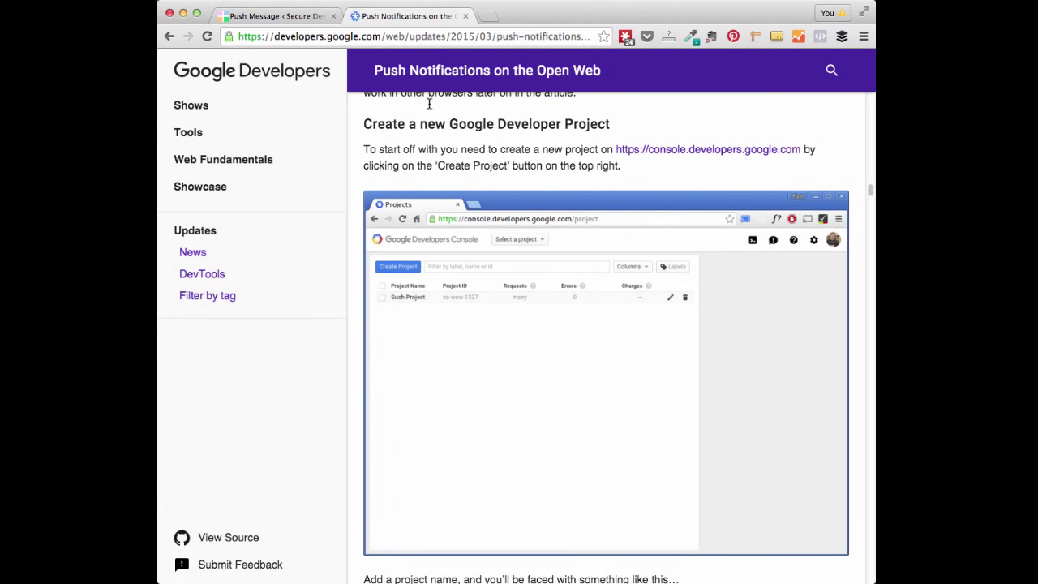
{"action": "mouse_move", "coordinate": [445, 204]}
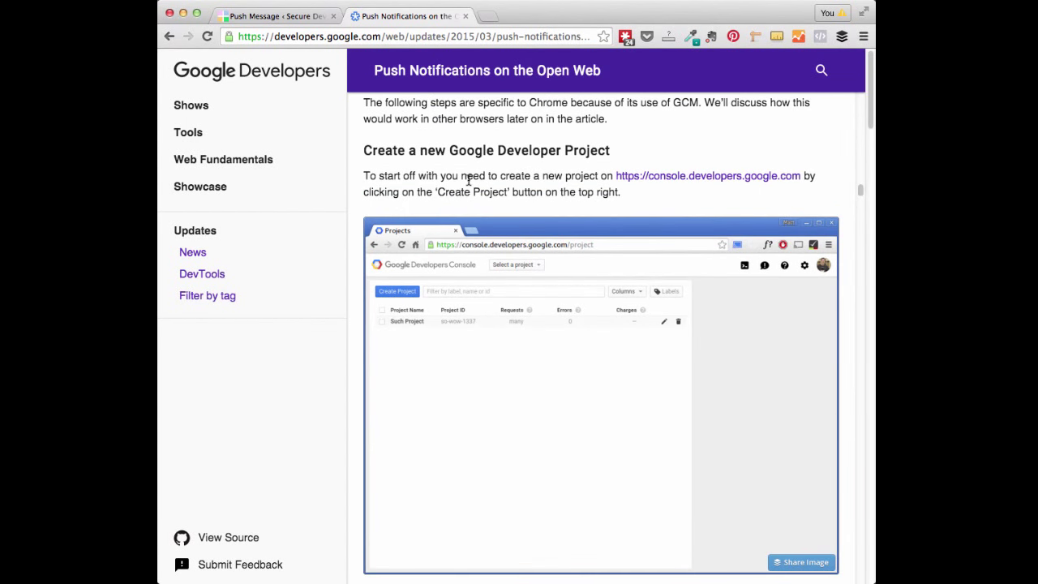
{"action": "scroll", "scroll_direction": "down", "scroll_amount": 3}
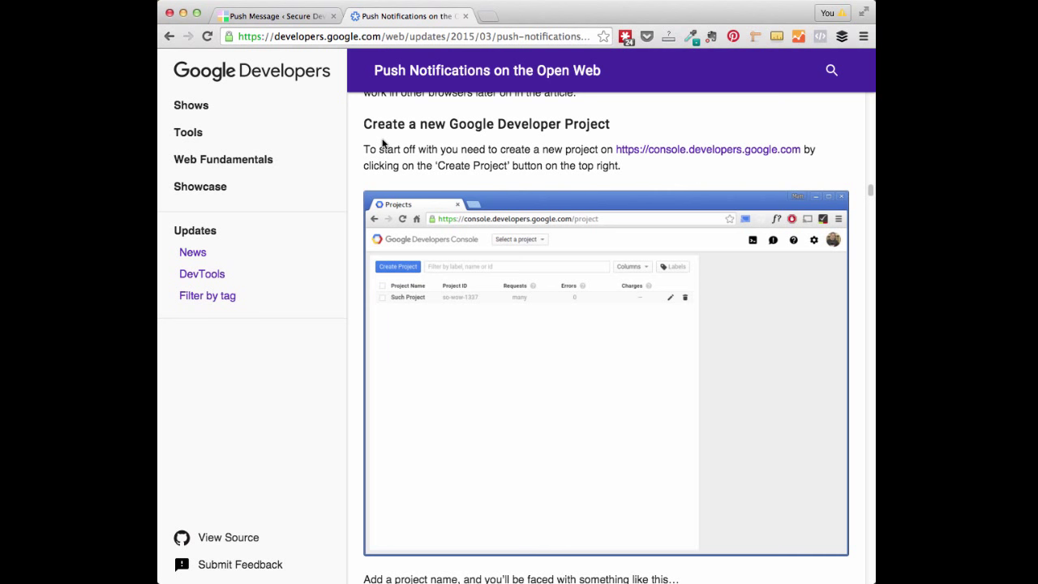
{"action": "mouse_move", "coordinate": [386, 143]}
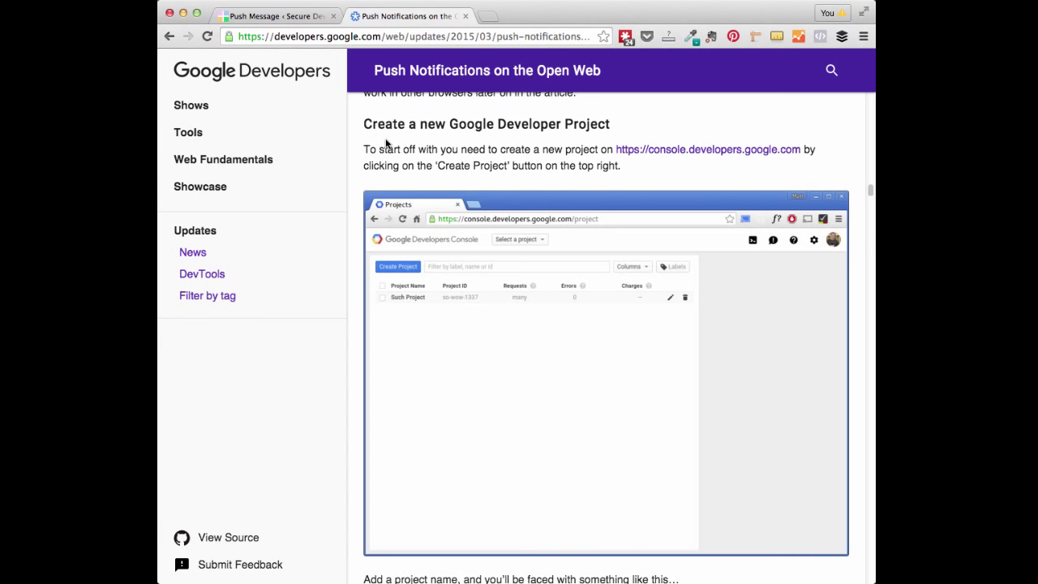
{"action": "scroll", "scroll_direction": "down", "scroll_amount": 3}
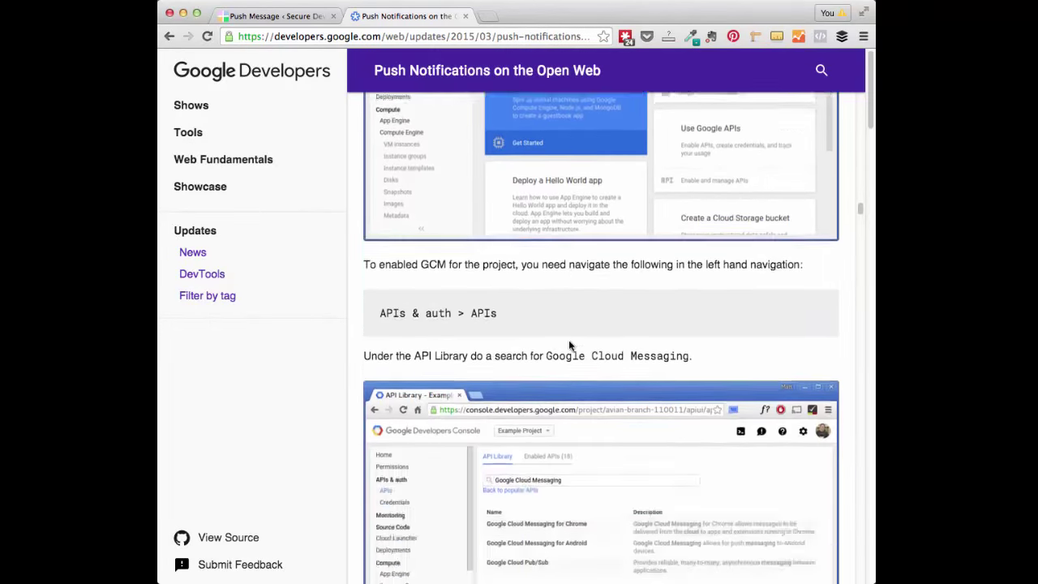
{"action": "scroll", "scroll_direction": "down", "scroll_amount": 3}
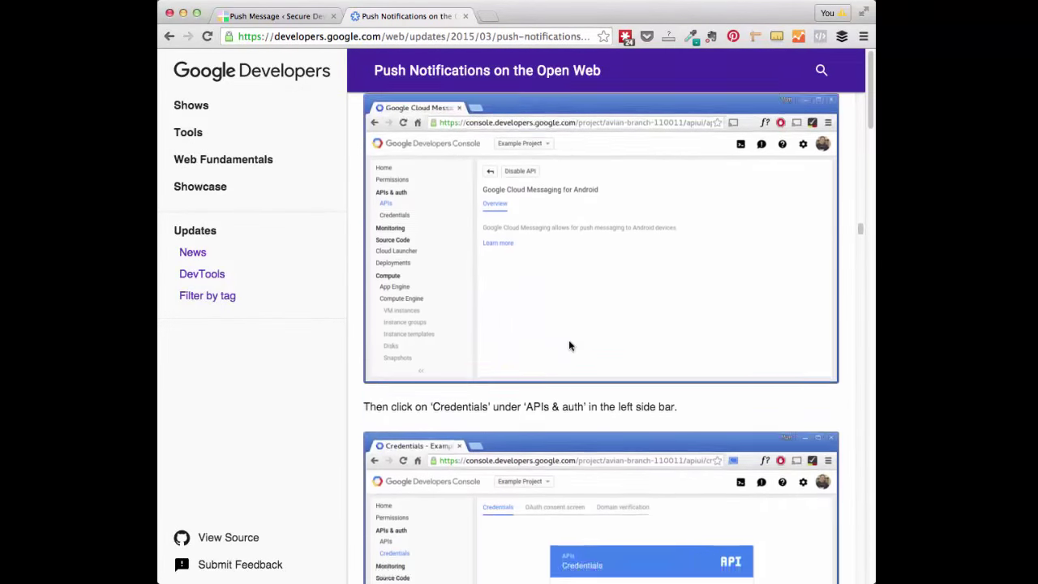
{"action": "scroll", "scroll_direction": "down", "scroll_amount": 3}
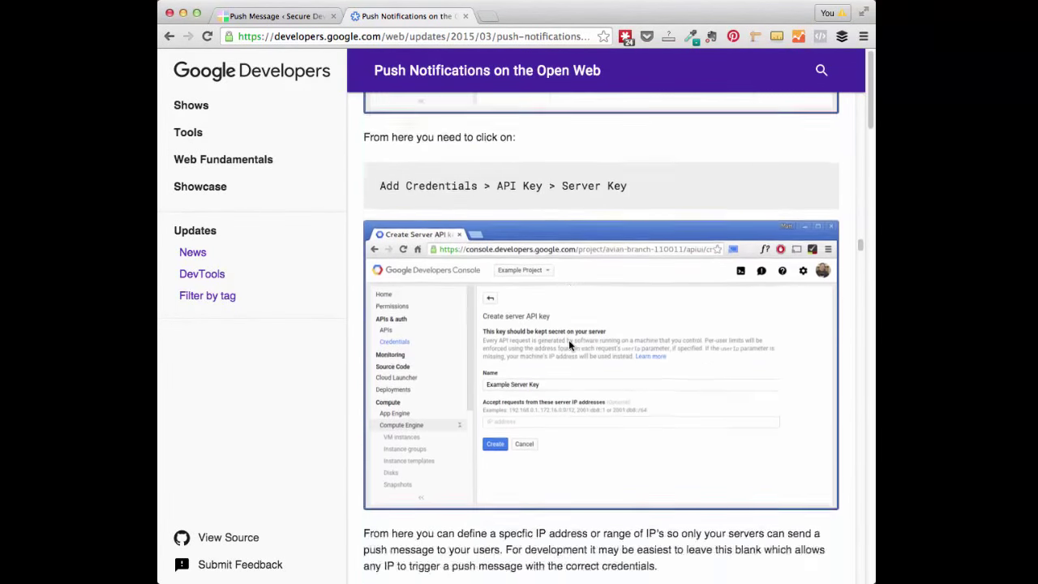
{"action": "scroll", "scroll_direction": "down", "scroll_amount": 3}
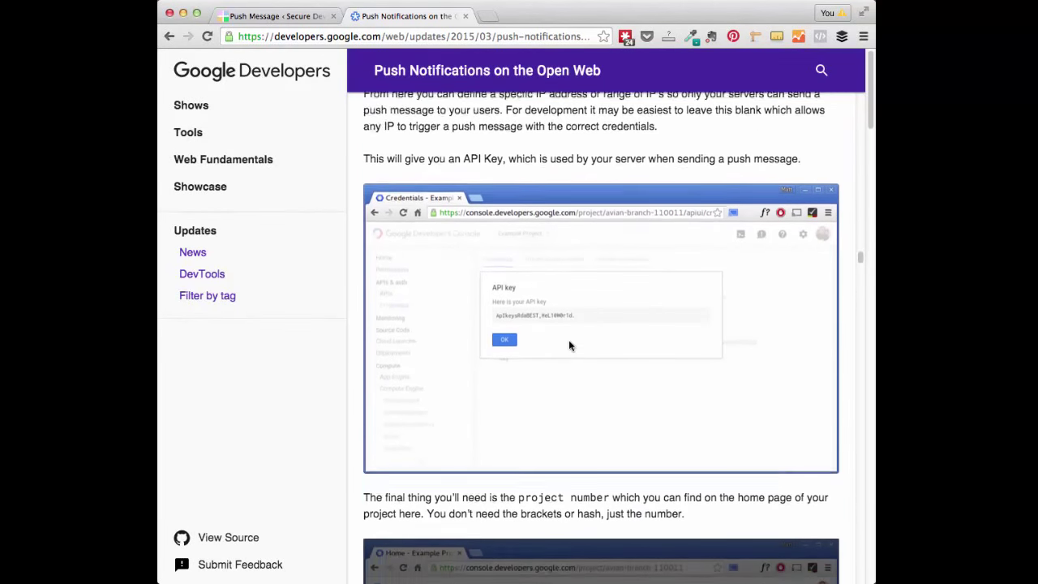
{"action": "scroll", "scroll_direction": "down", "scroll_amount": 3}
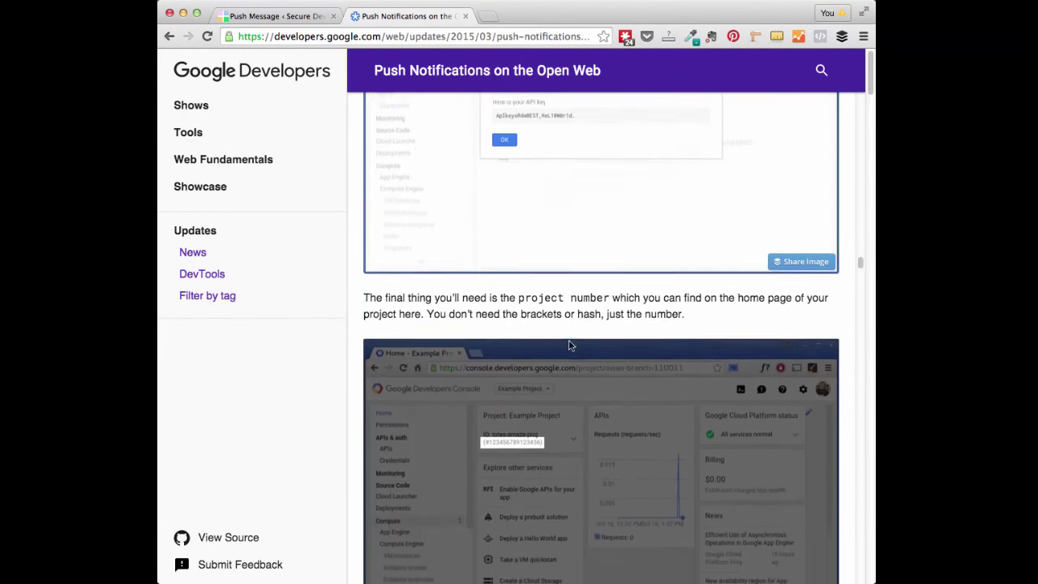
{"action": "scroll", "scroll_direction": "down", "scroll_amount": 3}
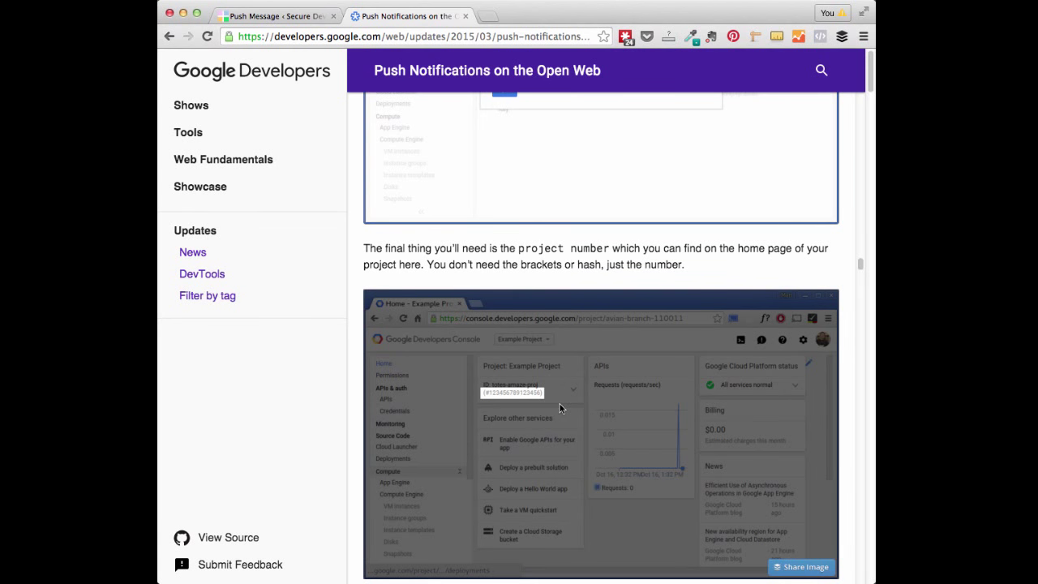
{"action": "scroll", "scroll_direction": "down", "scroll_amount": 3}
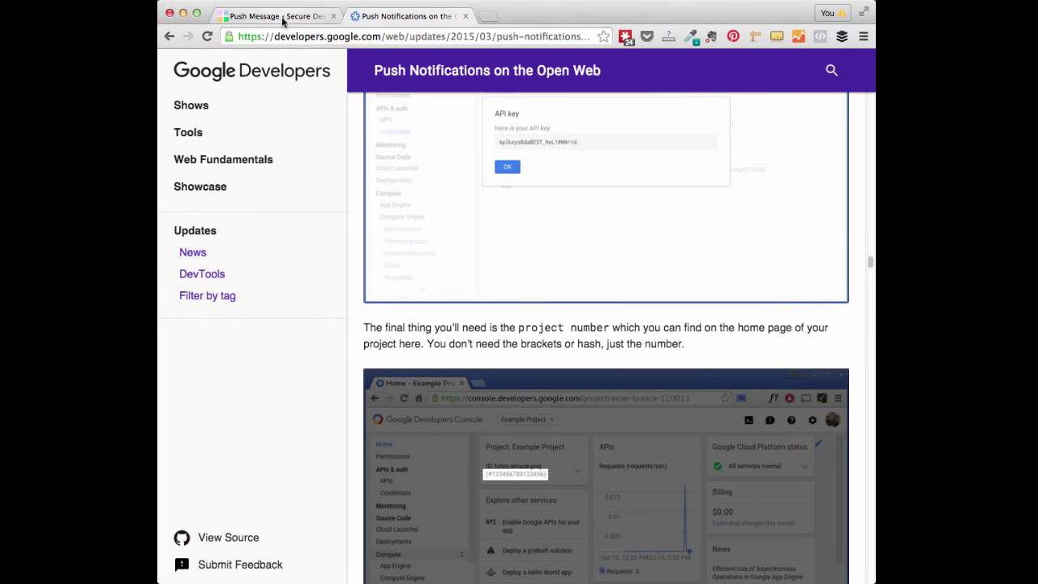
{"action": "left_click", "coordinate": [268, 18]}
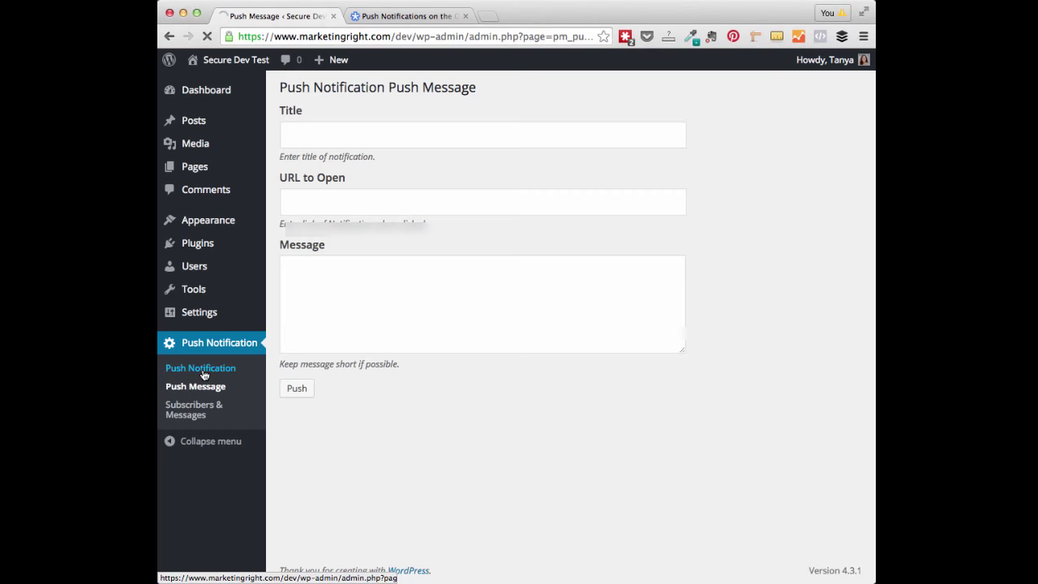
Save the plugin's API key, sender ID and notification icon settings
{"action": "left_click", "coordinate": [201, 368]}
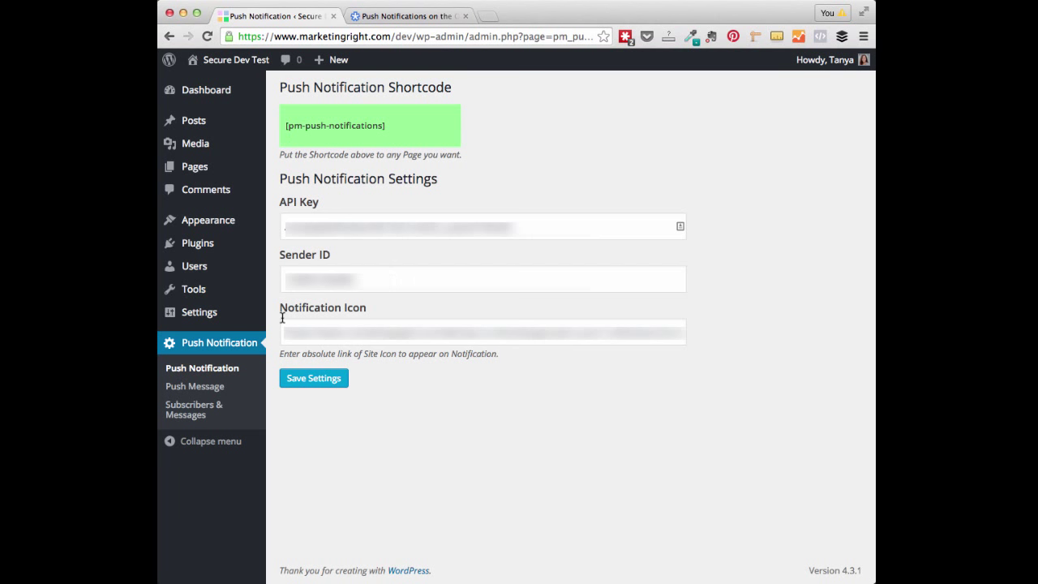
{"action": "mouse_move", "coordinate": [315, 340]}
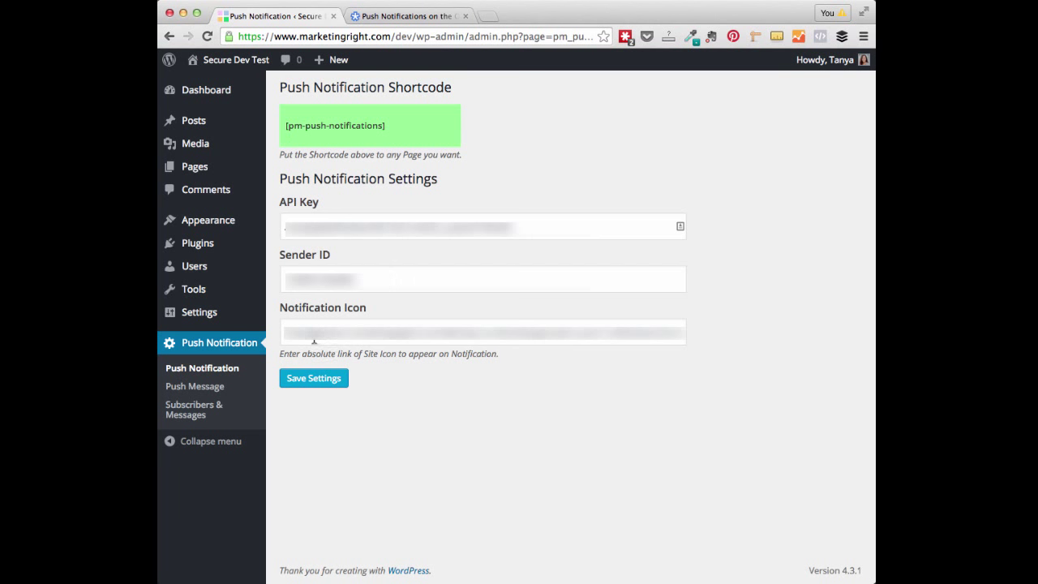
{"action": "mouse_move", "coordinate": [300, 337]}
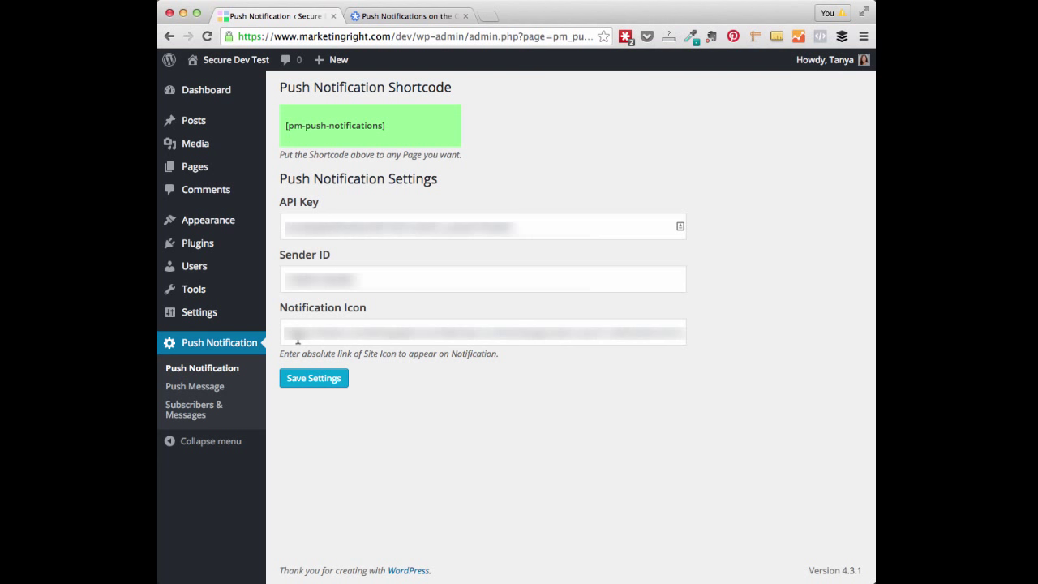
{"action": "mouse_move", "coordinate": [301, 389]}
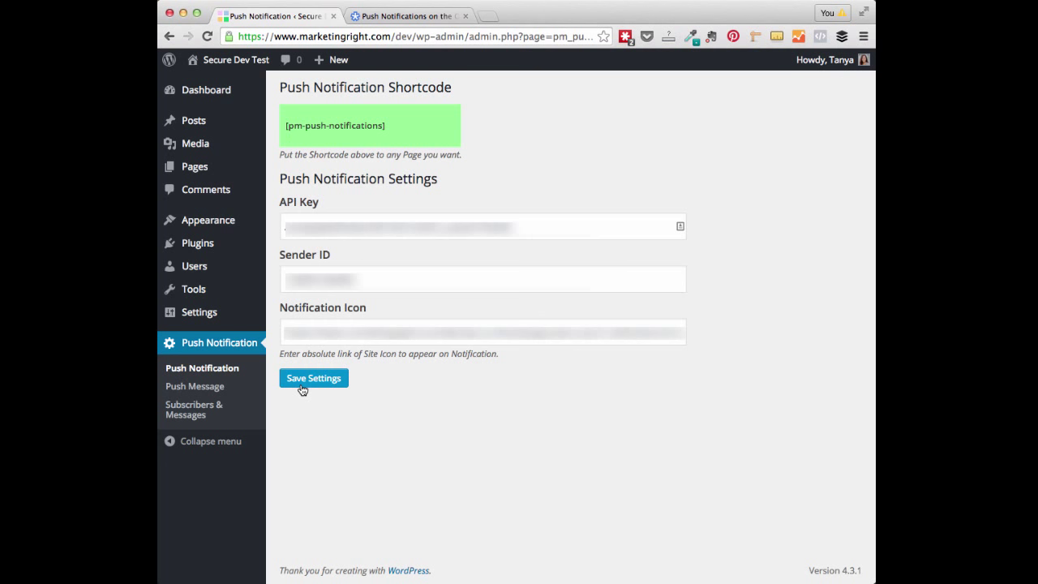
{"action": "left_click", "coordinate": [181, 292]}
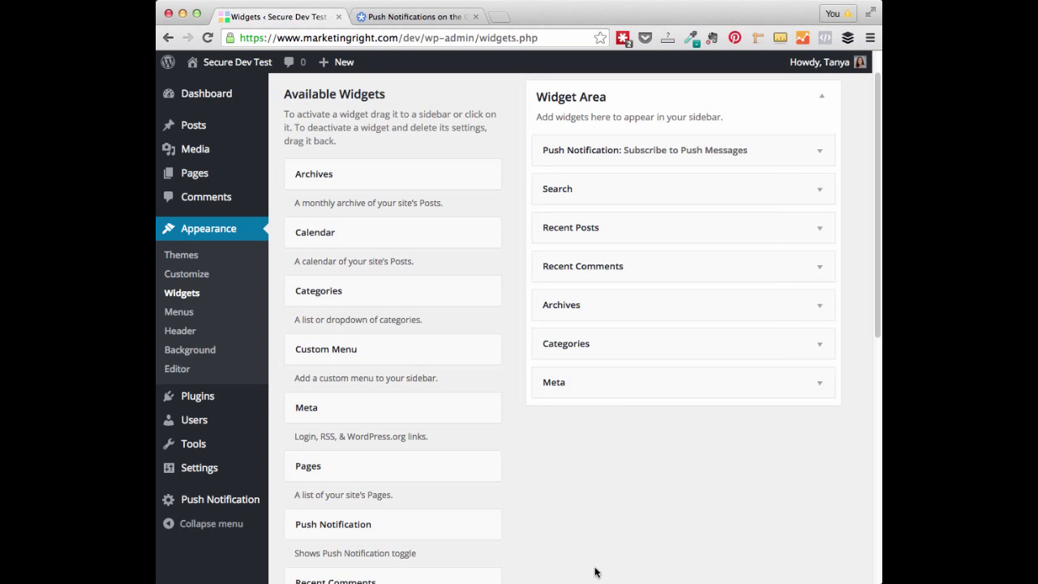
{"action": "mouse_move", "coordinate": [574, 555]}
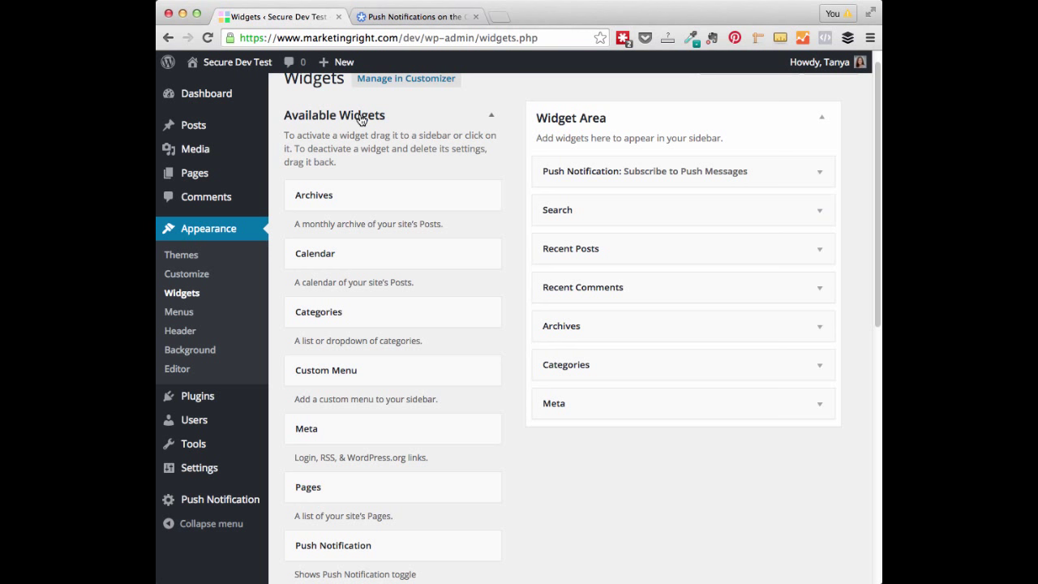
{"action": "mouse_move", "coordinate": [298, 130]}
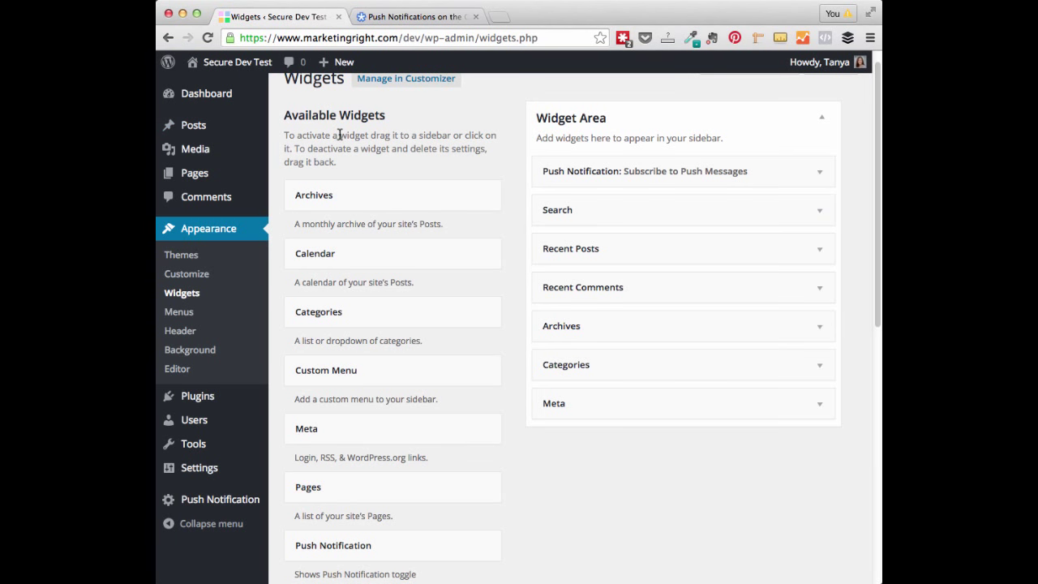
Save the sidebar push notification widget titled 'Subscribe to Push Messages'
{"action": "scroll", "scroll_direction": "down", "scroll_amount": 3}
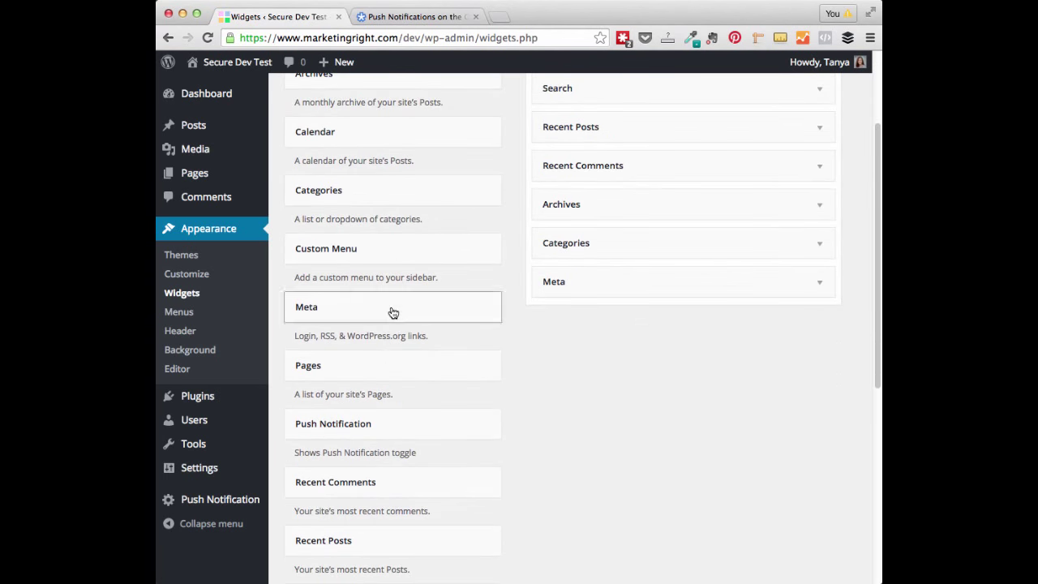
{"action": "mouse_move", "coordinate": [306, 438]}
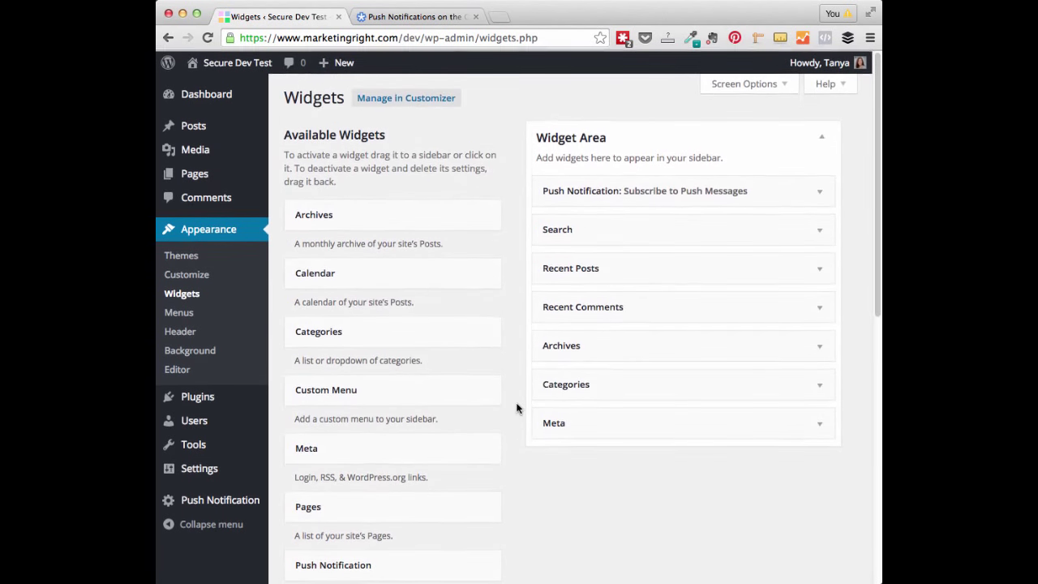
{"action": "mouse_move", "coordinate": [567, 155]}
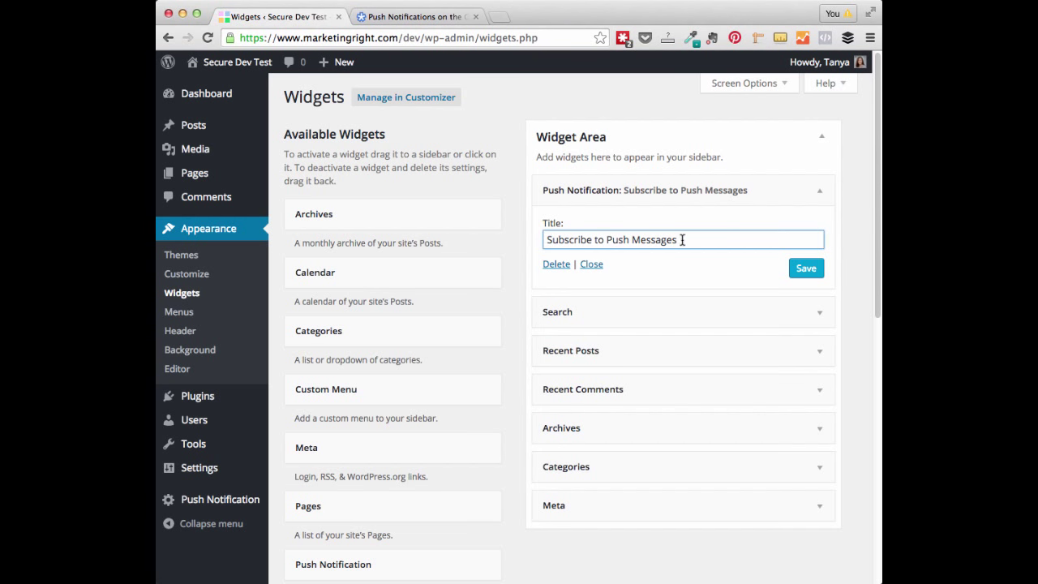
{"action": "mouse_move", "coordinate": [785, 269]}
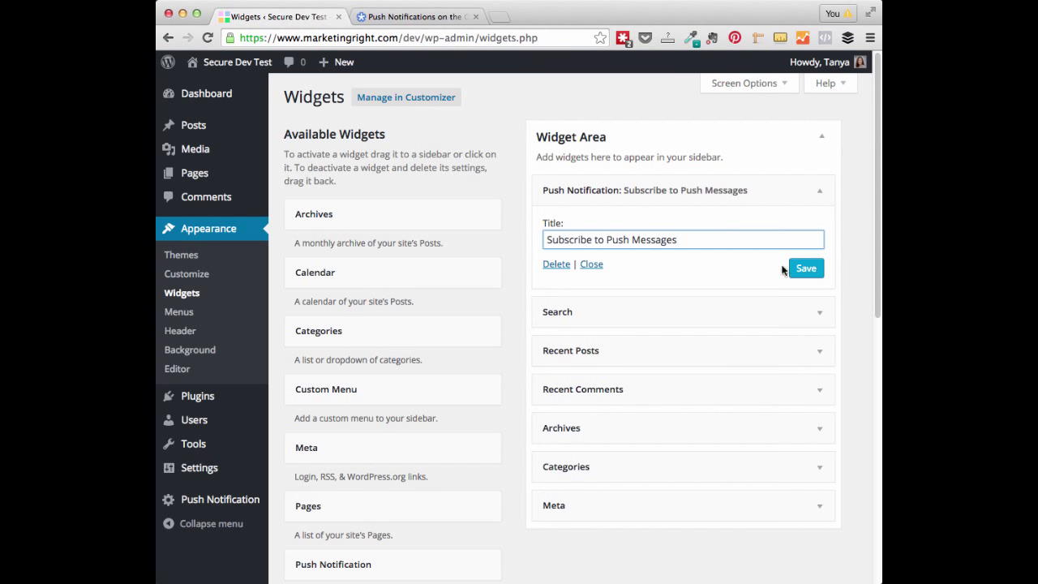
{"action": "left_click", "coordinate": [805, 268]}
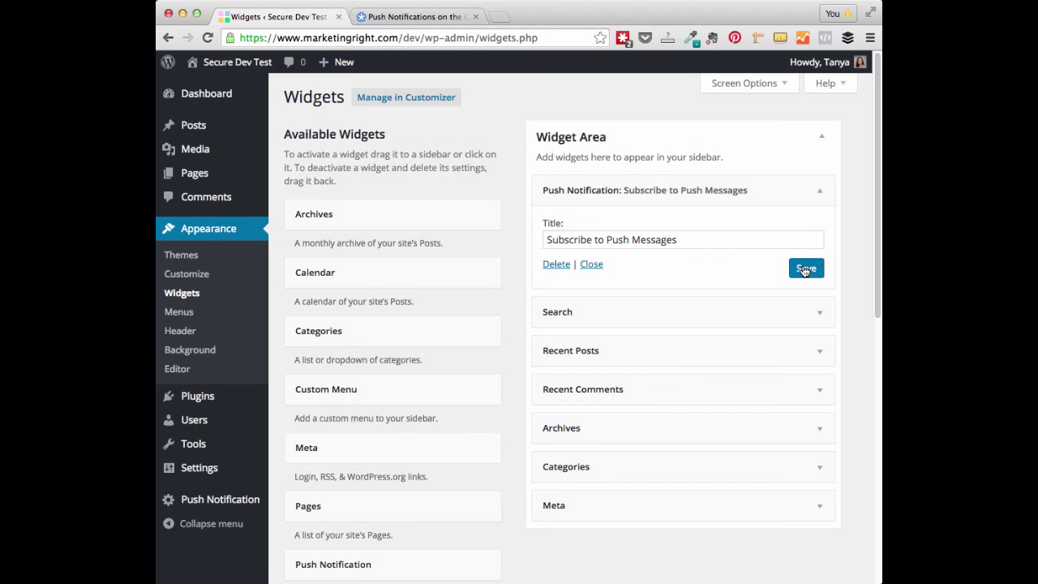
{"action": "left_click", "coordinate": [806, 267]}
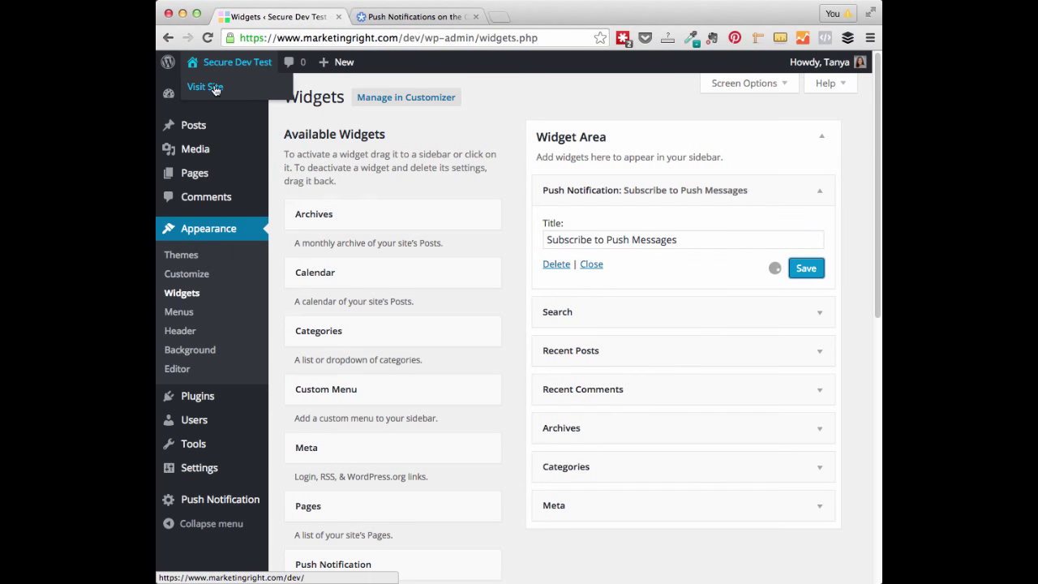
On the public site, enable push messages from the sidebar widget and allow browser notifications
{"action": "left_click", "coordinate": [198, 87]}
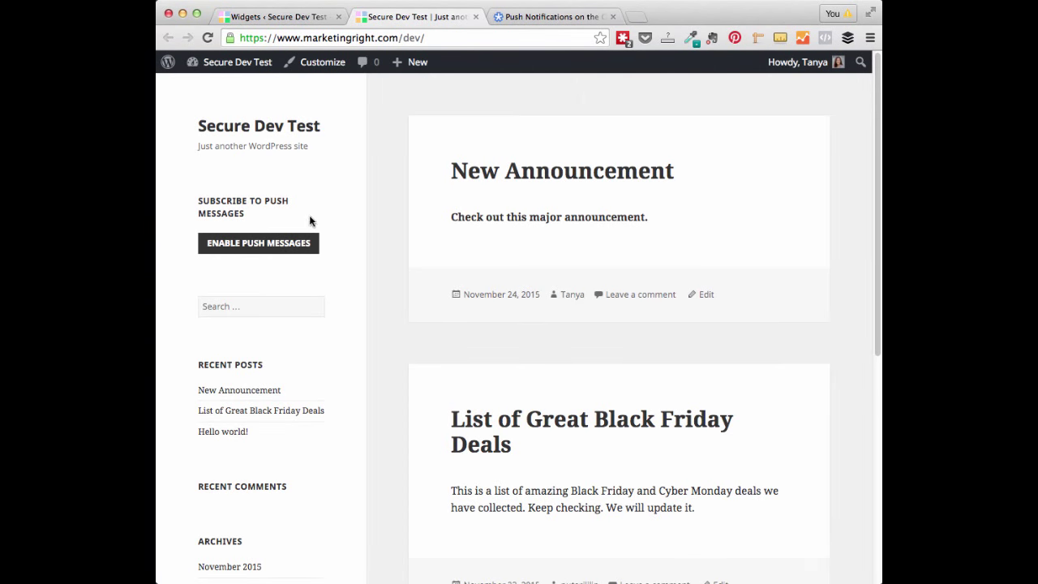
{"action": "mouse_move", "coordinate": [201, 201]}
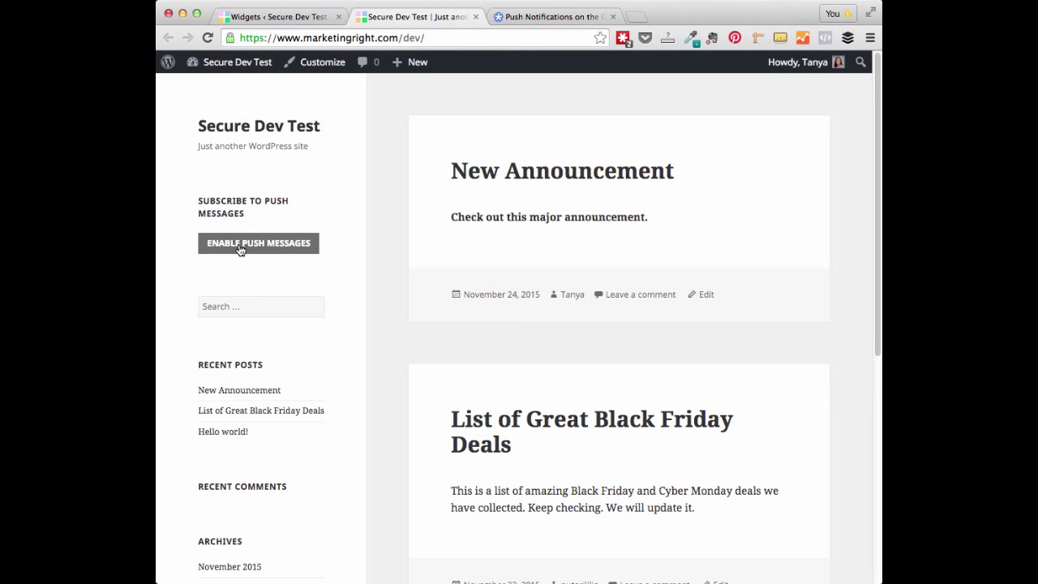
{"action": "mouse_move", "coordinate": [270, 247]}
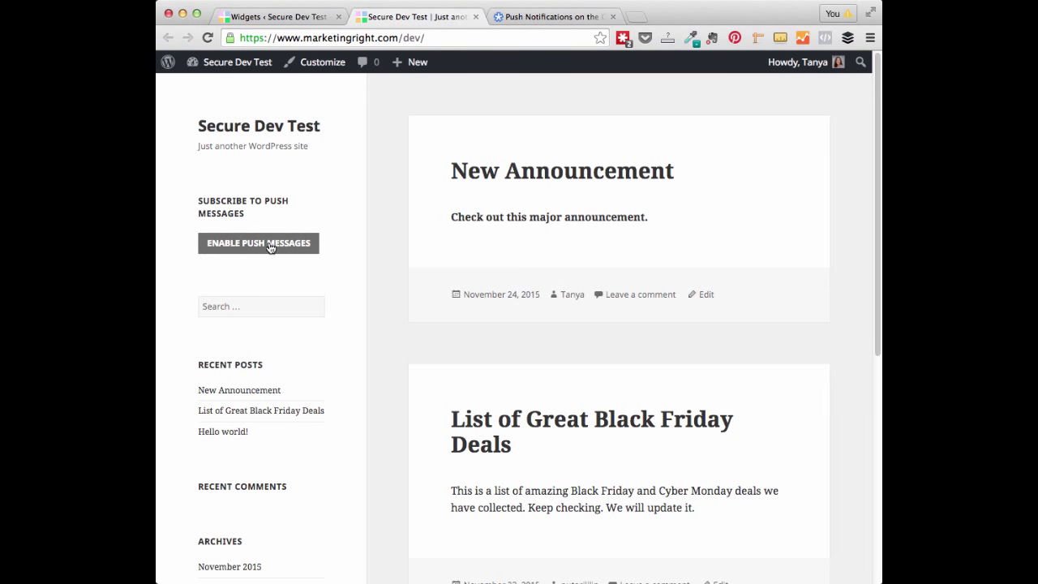
{"action": "left_click", "coordinate": [258, 243]}
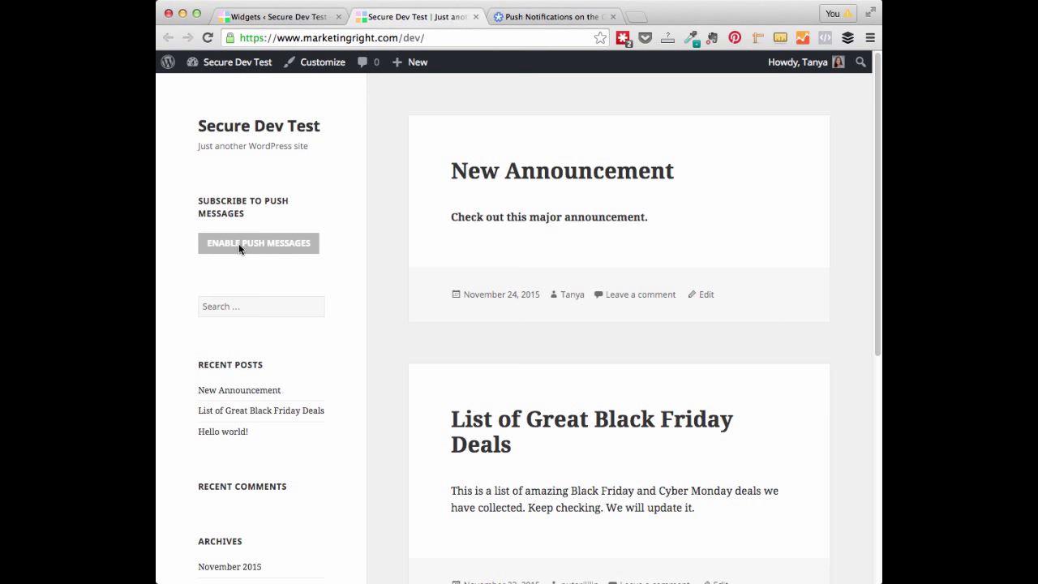
{"action": "left_click", "coordinate": [258, 243]}
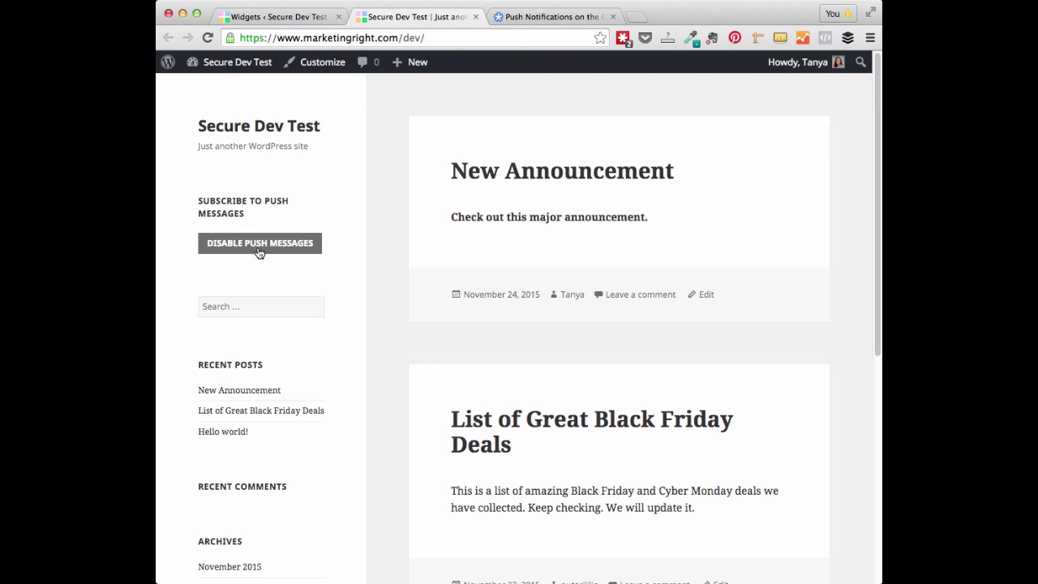
{"action": "mouse_move", "coordinate": [283, 254]}
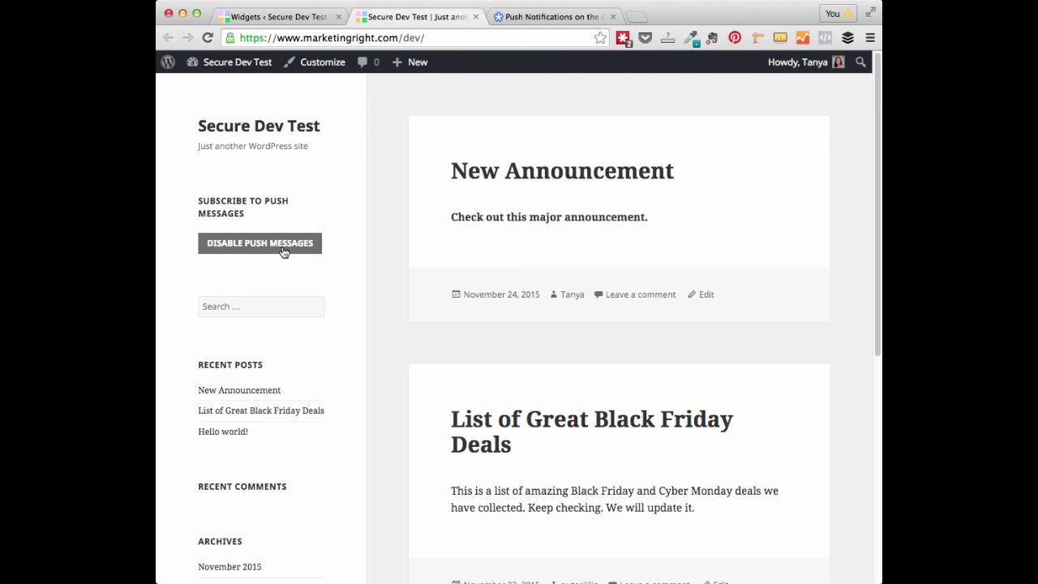
{"action": "left_click", "coordinate": [235, 62]}
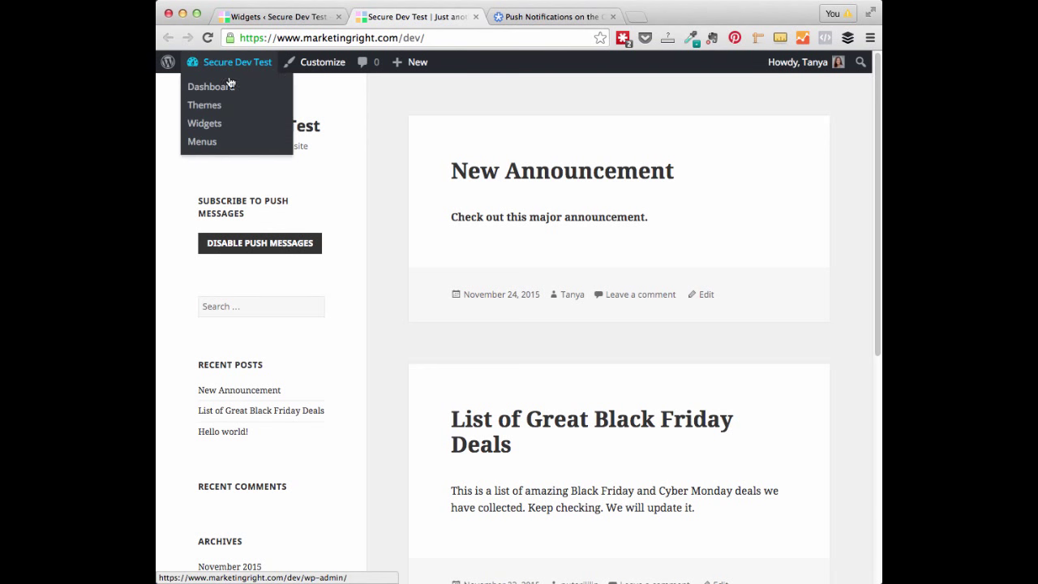
{"action": "mouse_move", "coordinate": [272, 194]}
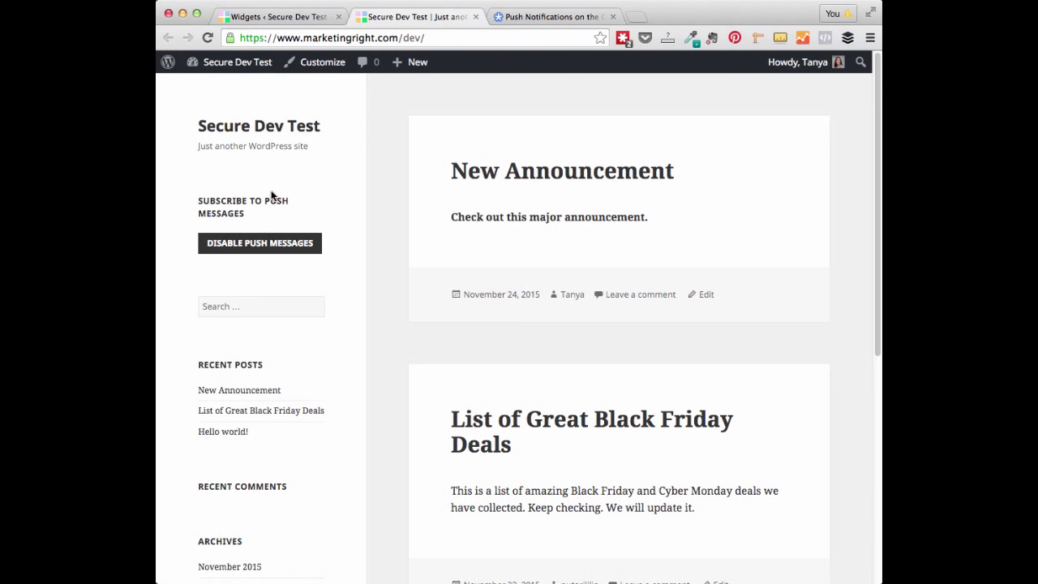
{"action": "mouse_move", "coordinate": [258, 16]}
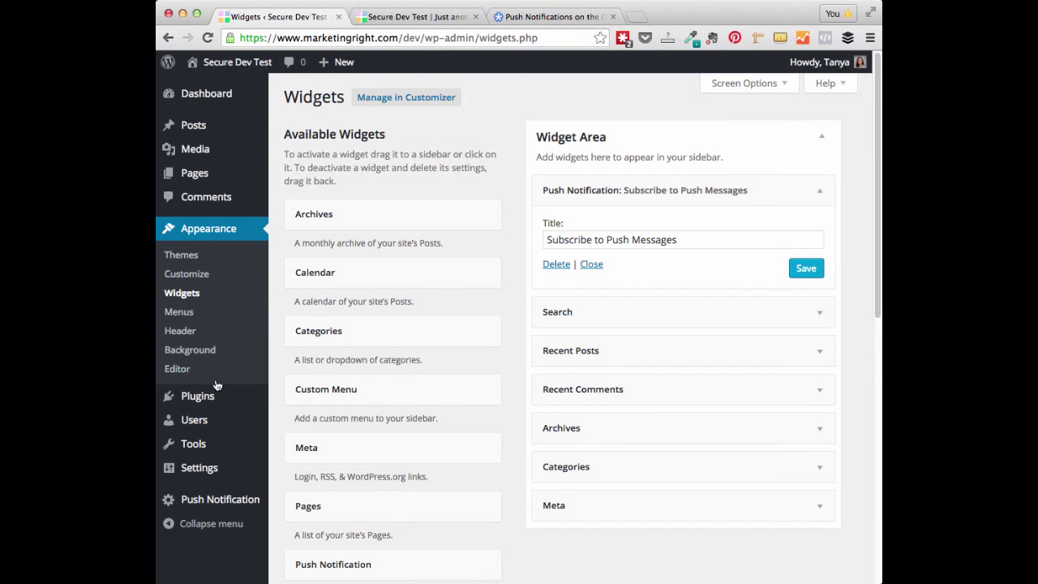
{"action": "mouse_move", "coordinate": [220, 499]}
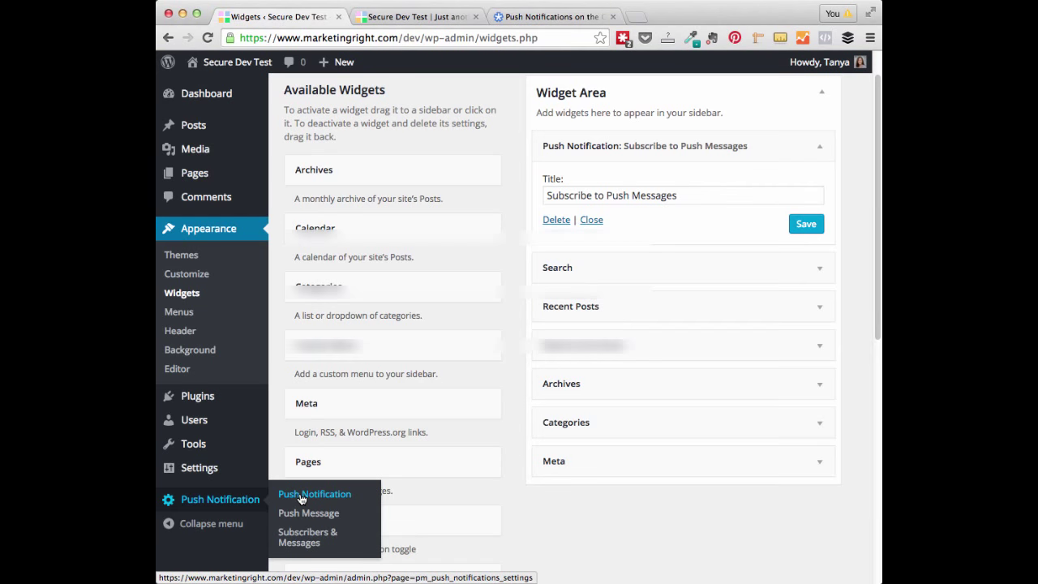
Select the [pm-push-notifications] shortcode on the plugin settings page for copying
{"action": "left_click", "coordinate": [314, 493]}
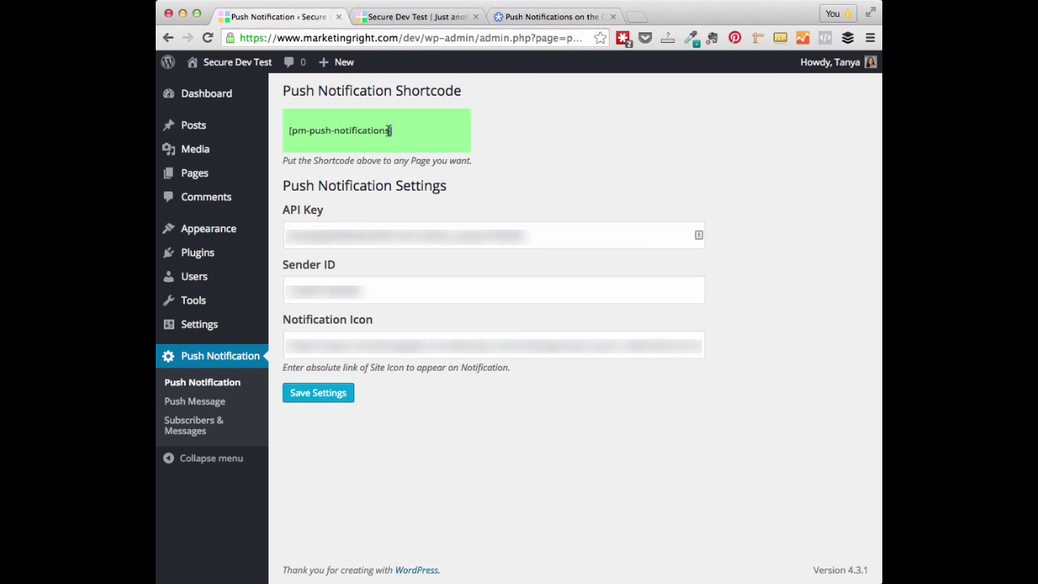
{"action": "triple_click", "coordinate": [339, 130]}
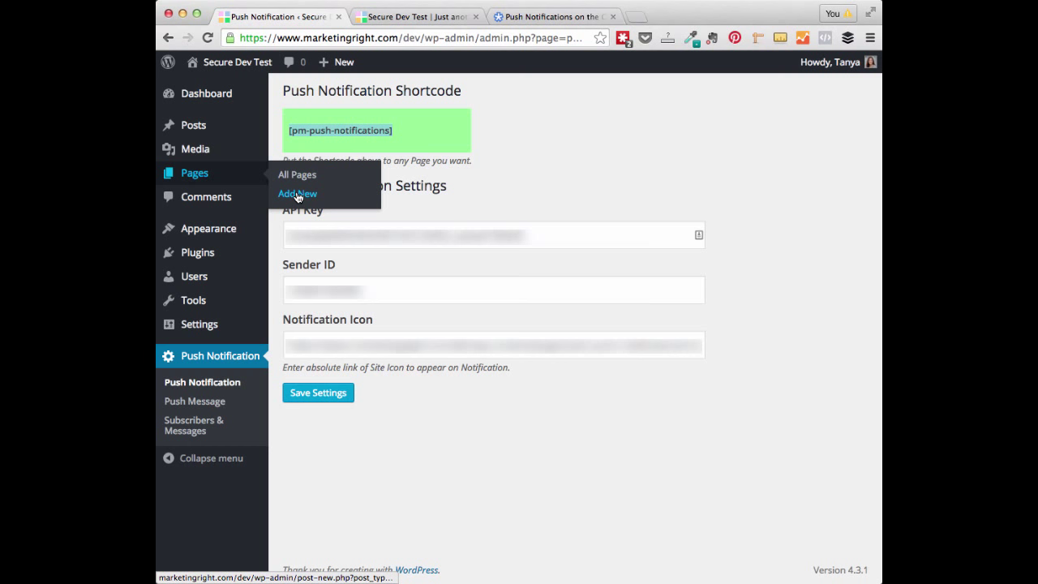
Publish a new page titled 'Push Notification' containing the [pm-push-notifications] shortcode
{"action": "left_click", "coordinate": [296, 193]}
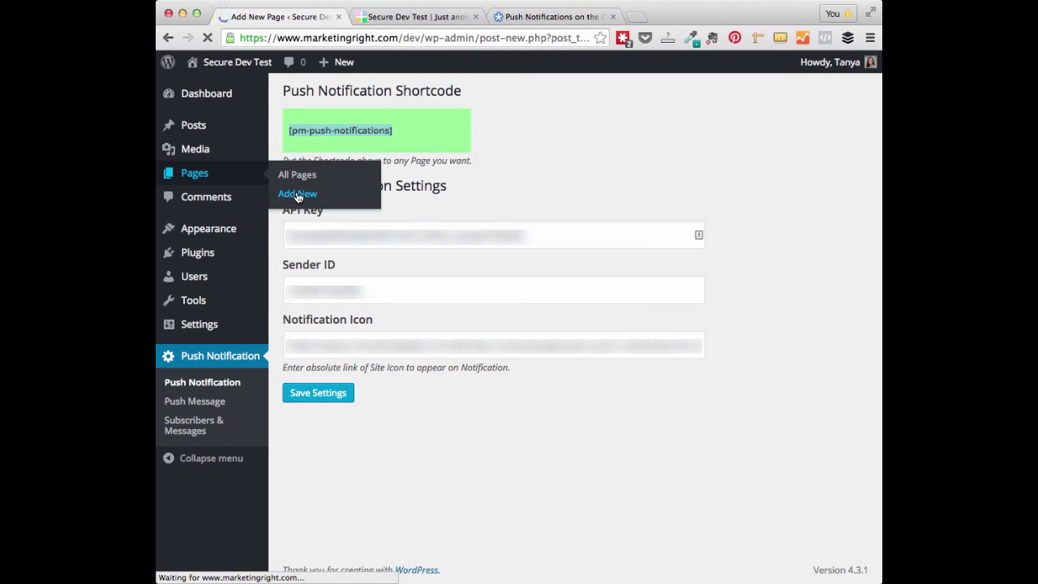
{"action": "left_click", "coordinate": [297, 193]}
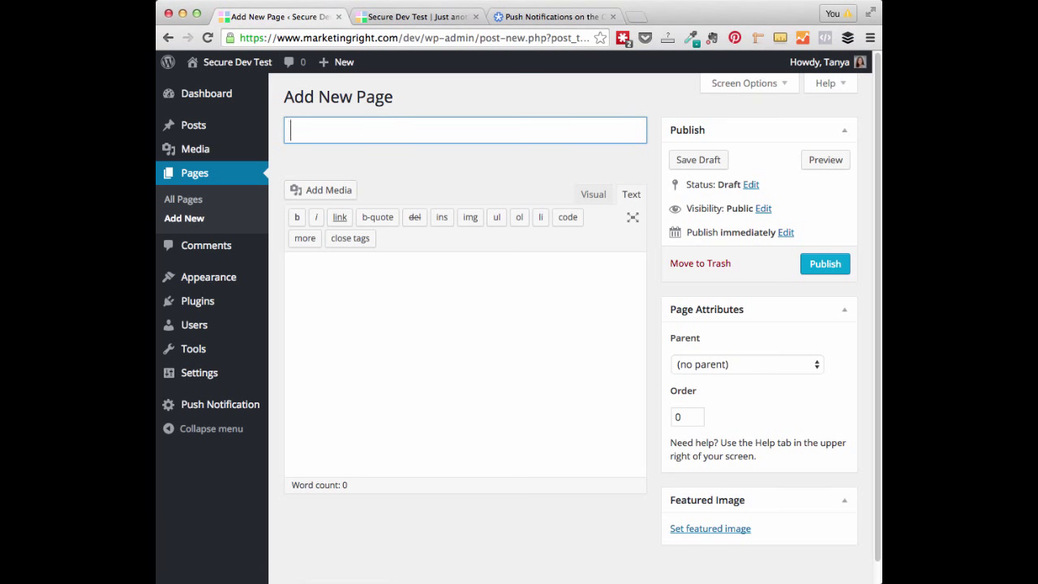
{"action": "type", "text": "Push NO"}
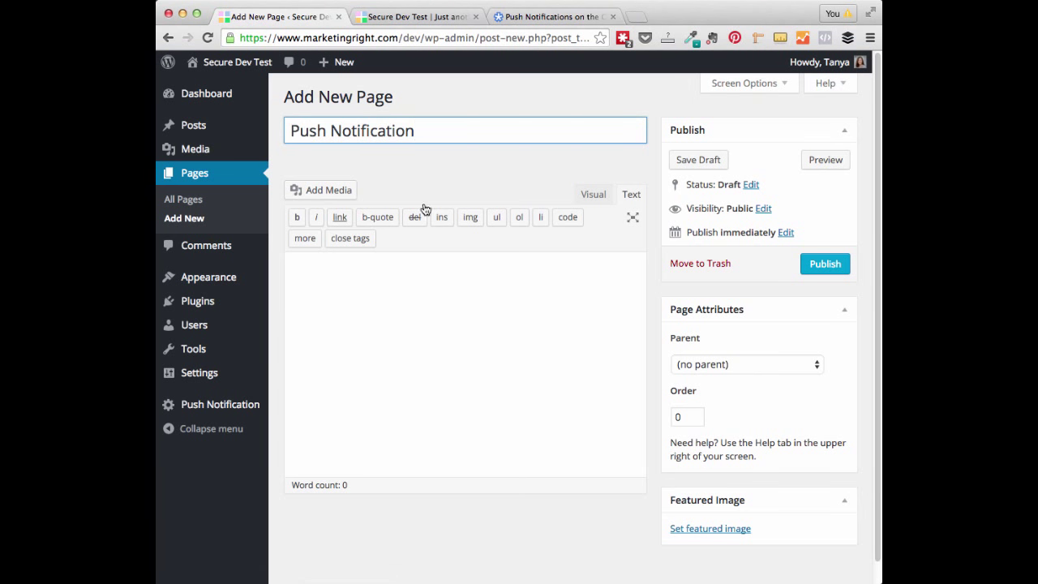
{"action": "type", "text": "[pm-push-notifications]"}
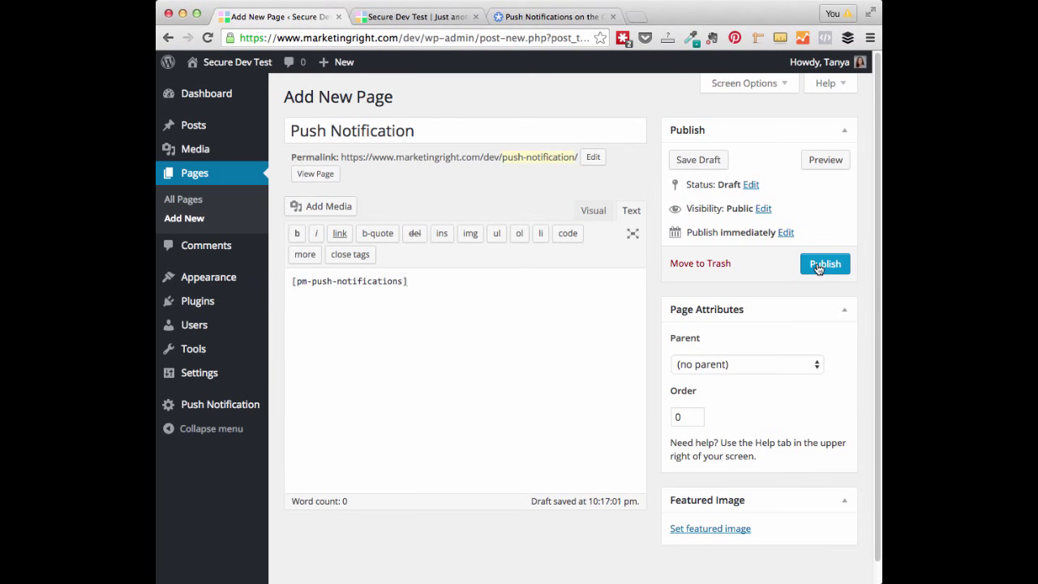
{"action": "left_click", "coordinate": [824, 262]}
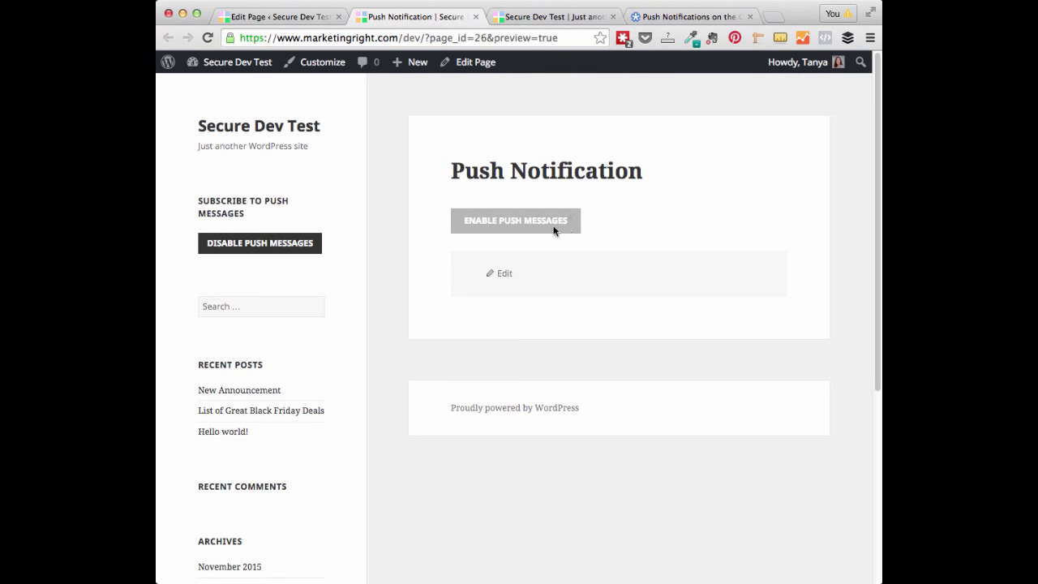
{"action": "mouse_move", "coordinate": [477, 244]}
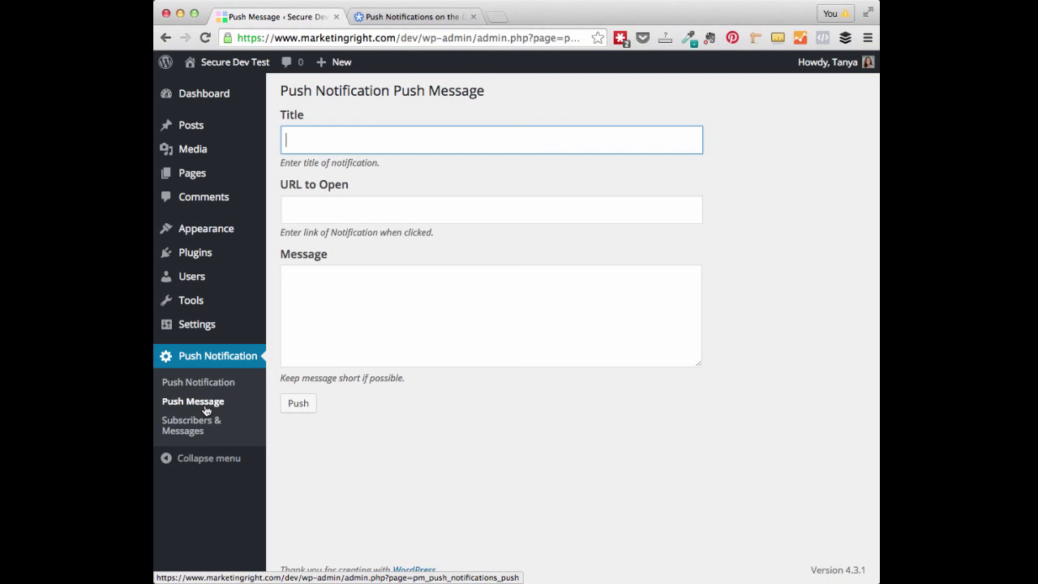
{"action": "mouse_move", "coordinate": [337, 152]}
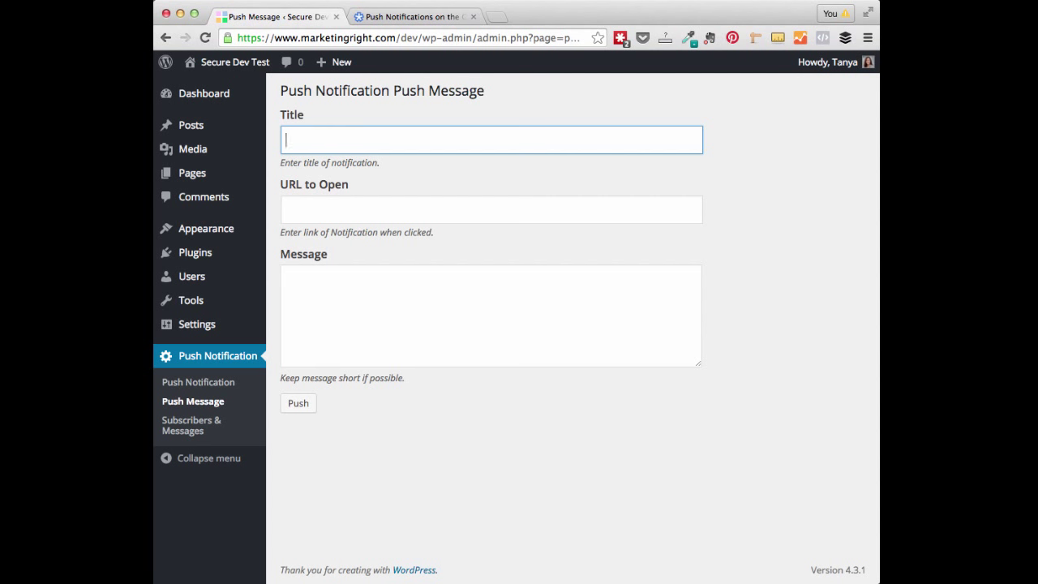
{"action": "type", "text": "Title"}
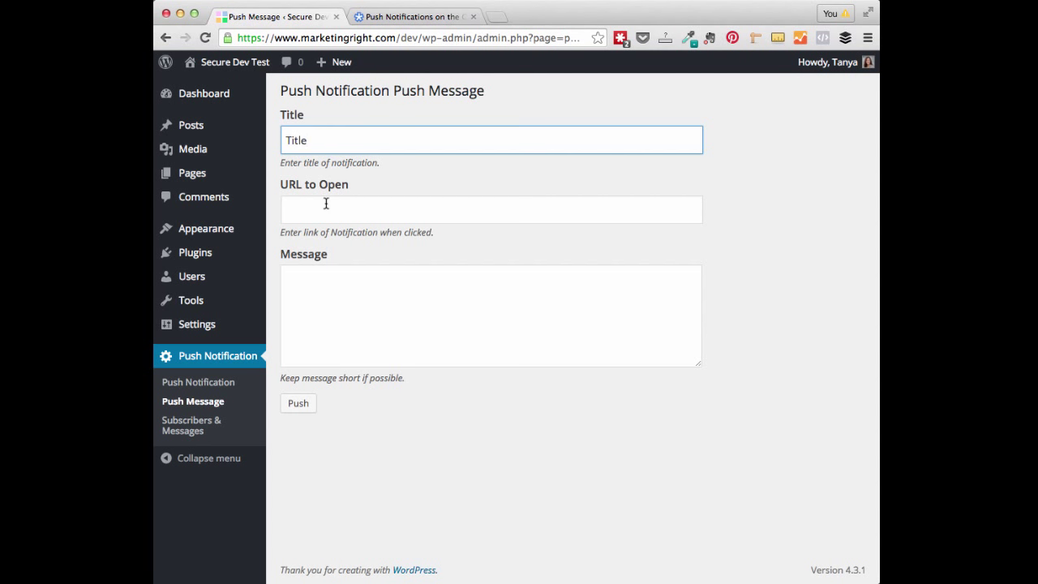
{"action": "left_click", "coordinate": [490, 210]}
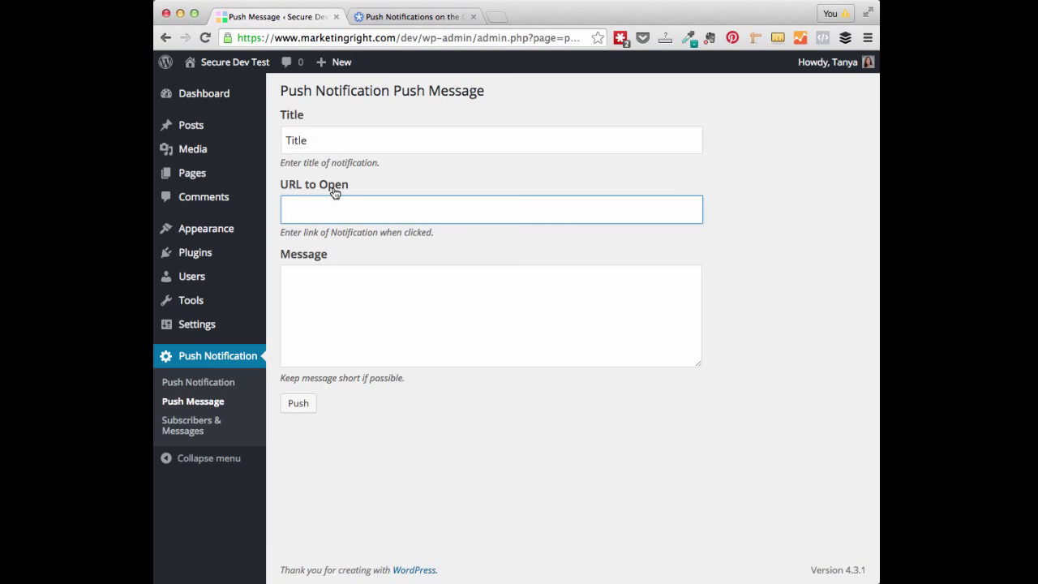
{"action": "mouse_move", "coordinate": [332, 250]}
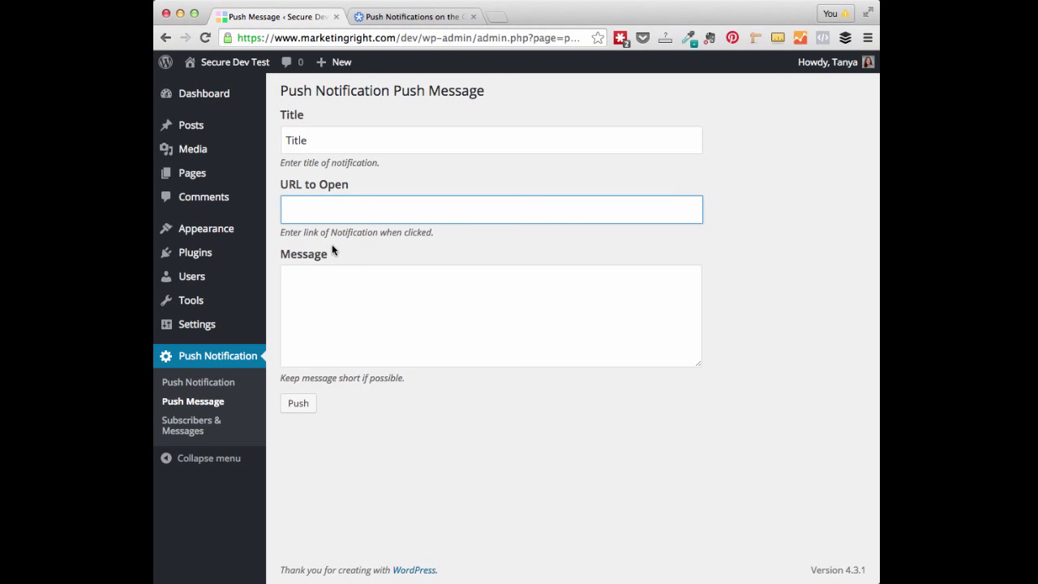
{"action": "mouse_move", "coordinate": [356, 247]}
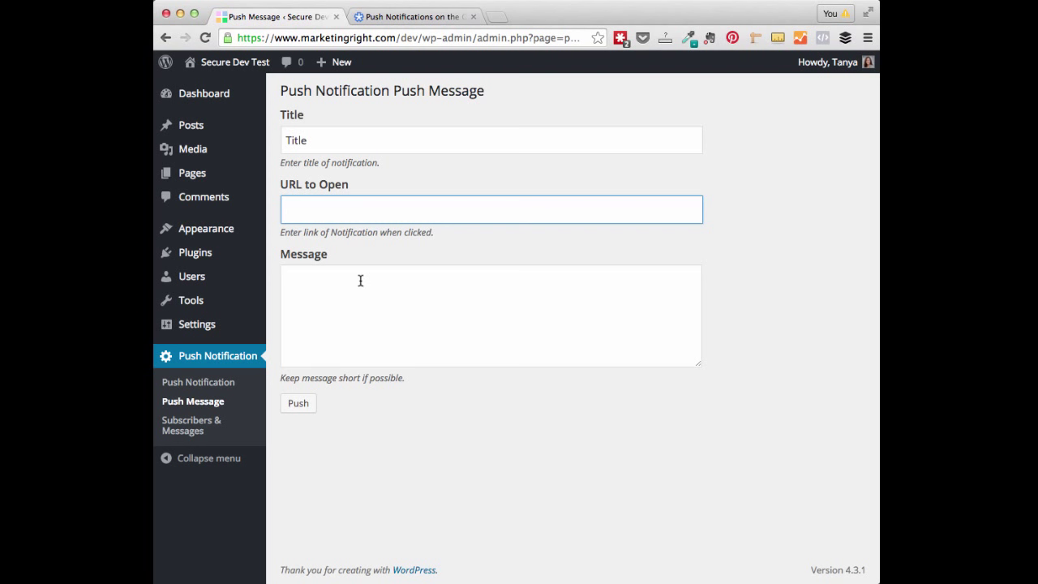
{"action": "type", "text": "https://www.marketingright.com/"}
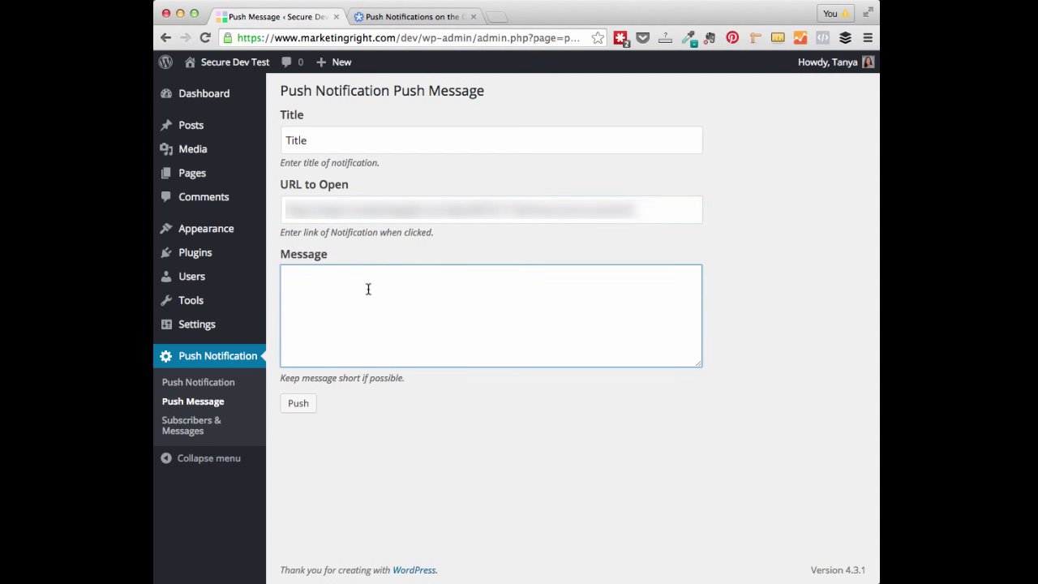
{"action": "type", "text": "Short Message..."}
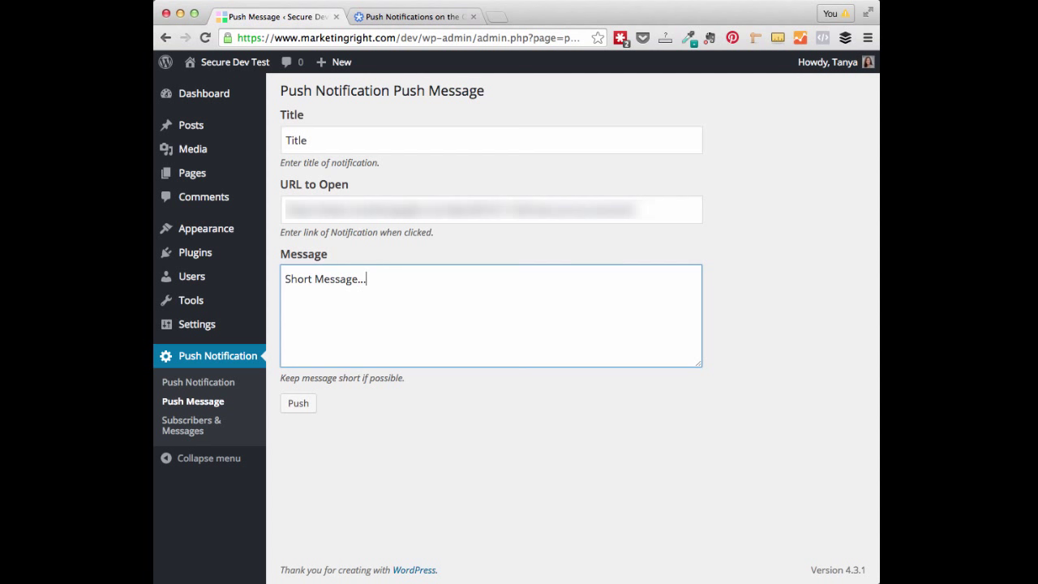
{"action": "mouse_move", "coordinate": [421, 431]}
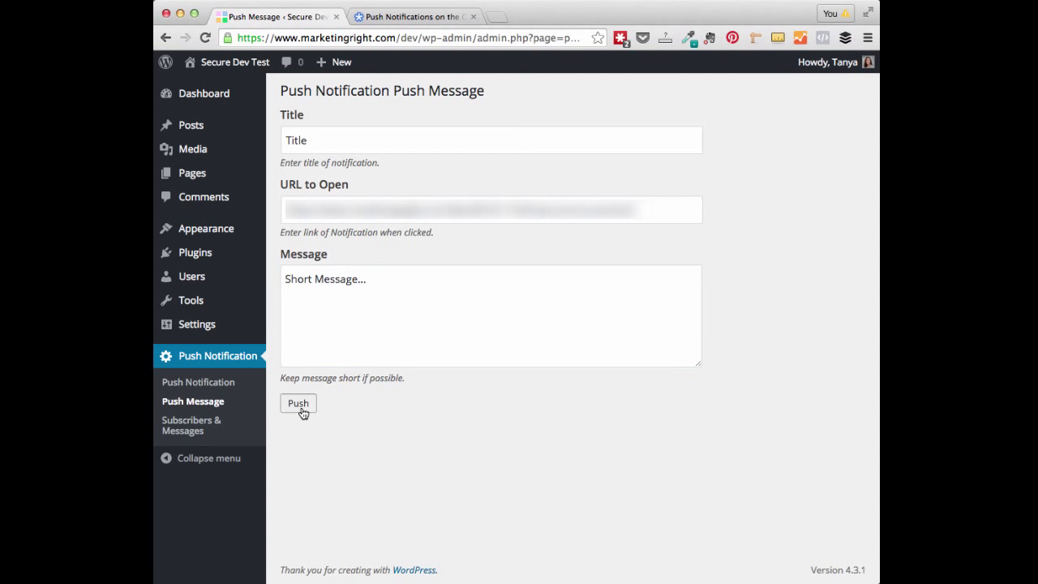
Send the test push message to subscribers so it arrives as a desktop notification
{"action": "left_click", "coordinate": [298, 402]}
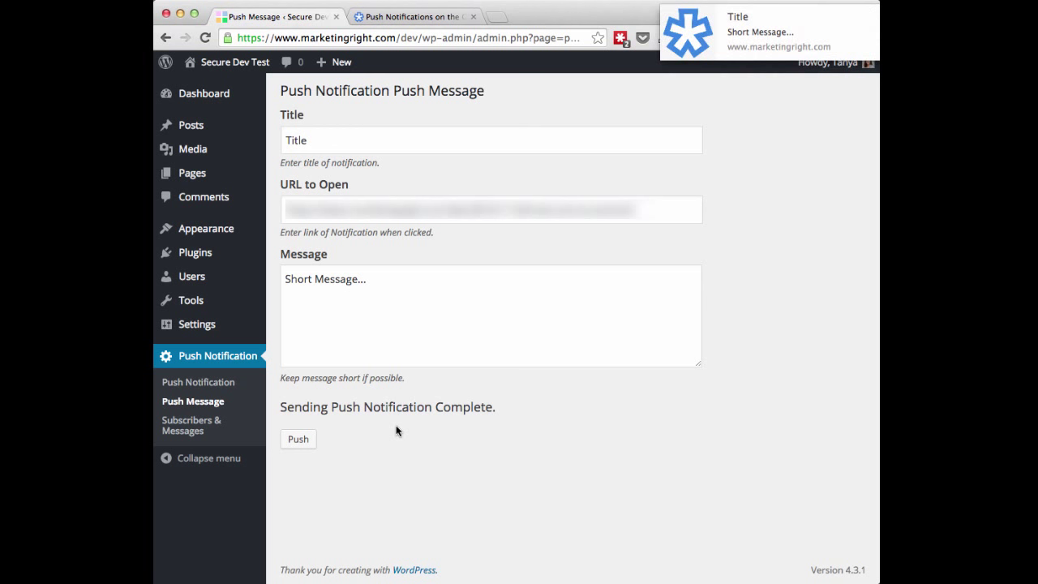
{"action": "mouse_move", "coordinate": [759, 35]}
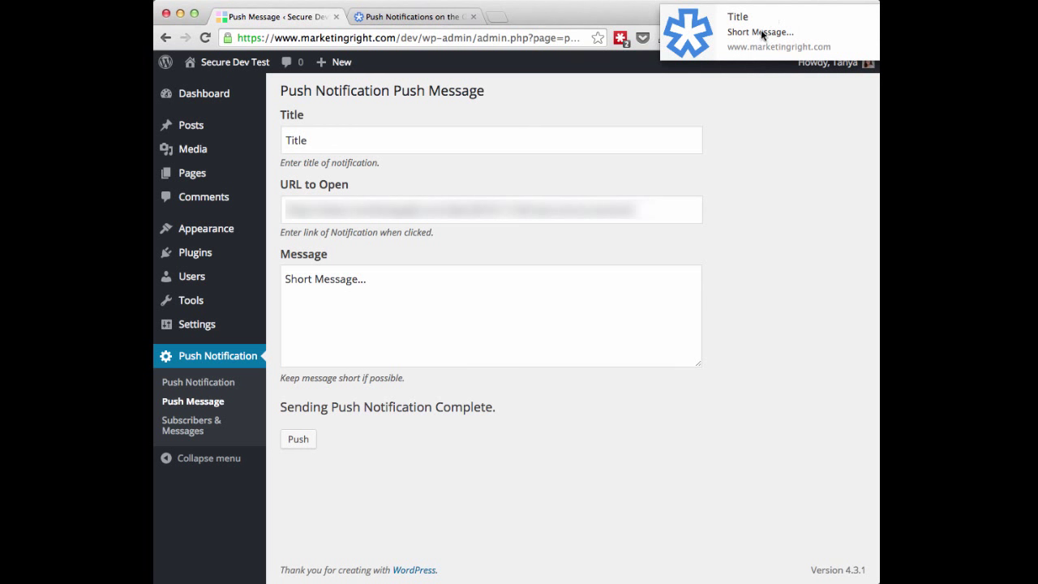
{"action": "mouse_move", "coordinate": [468, 412]}
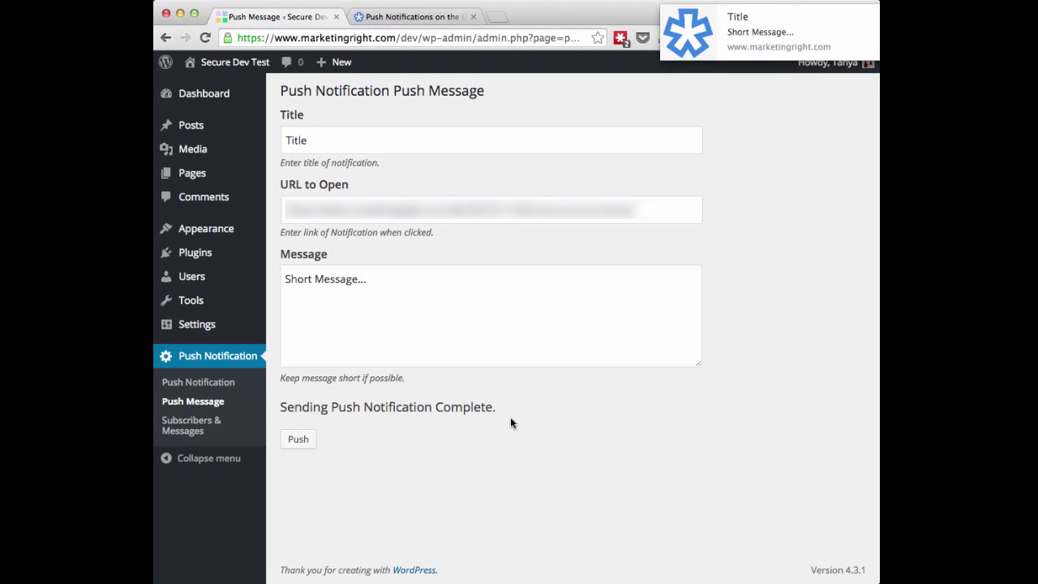
{"action": "mouse_move", "coordinate": [840, 17]}
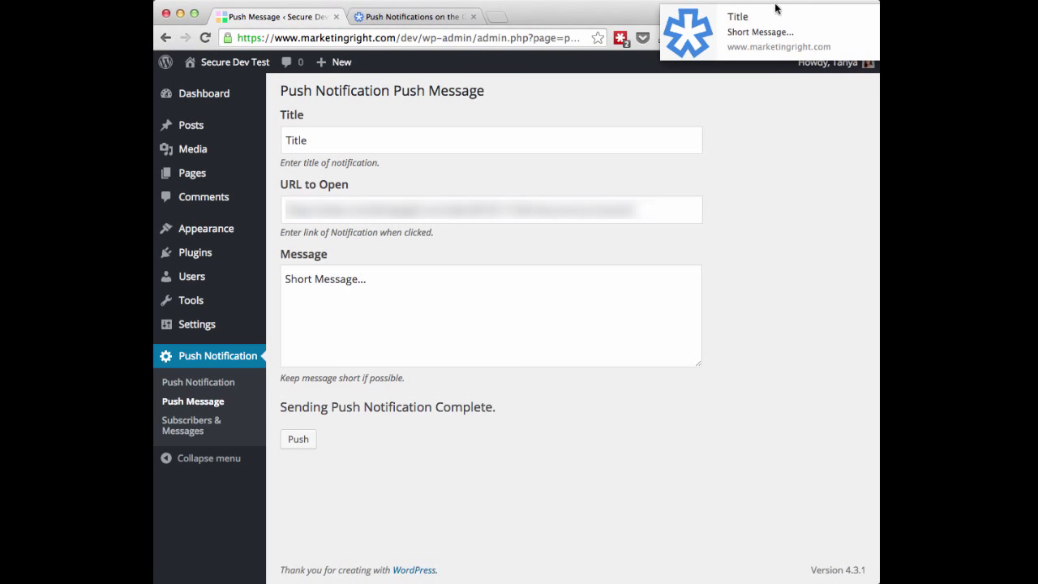
{"action": "mouse_move", "coordinate": [746, 49]}
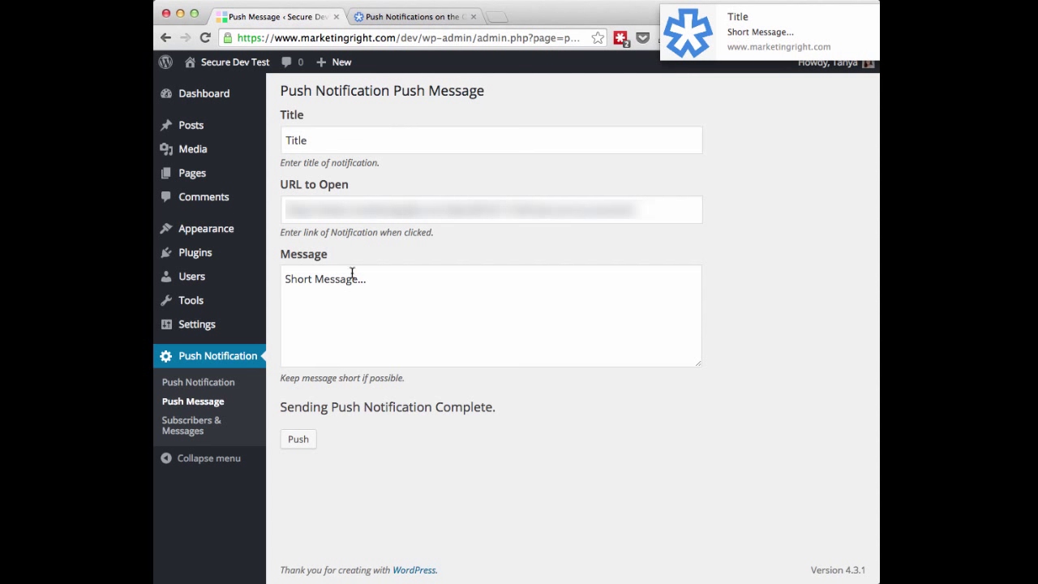
{"action": "mouse_move", "coordinate": [800, 32]}
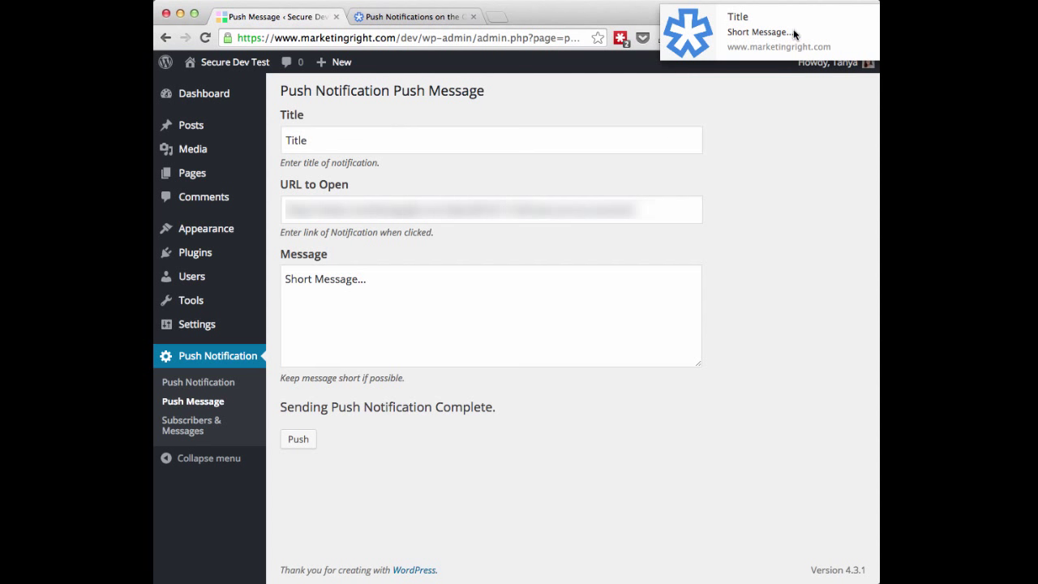
{"action": "mouse_move", "coordinate": [791, 44]}
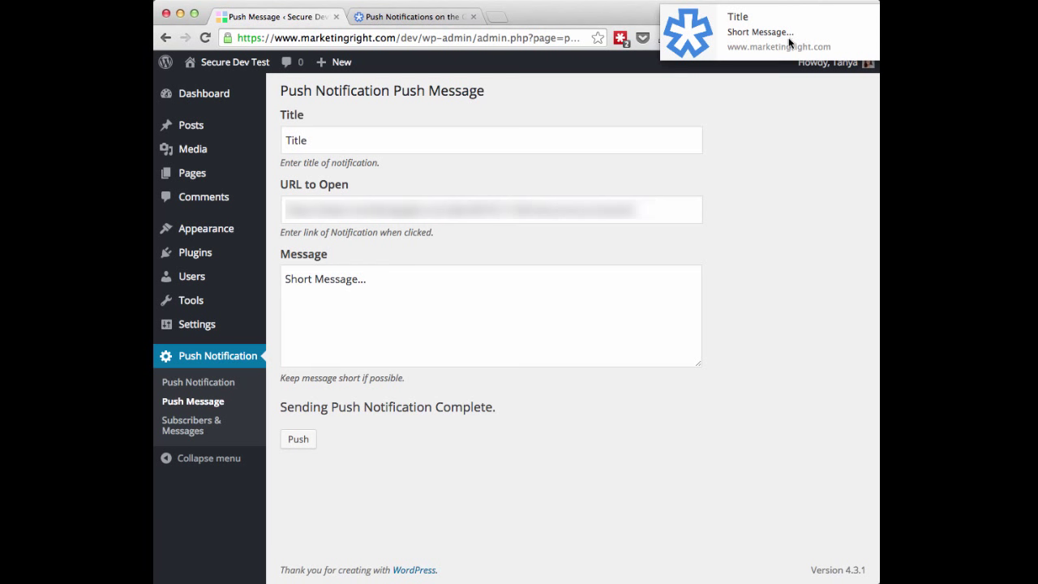
{"action": "mouse_move", "coordinate": [798, 35]}
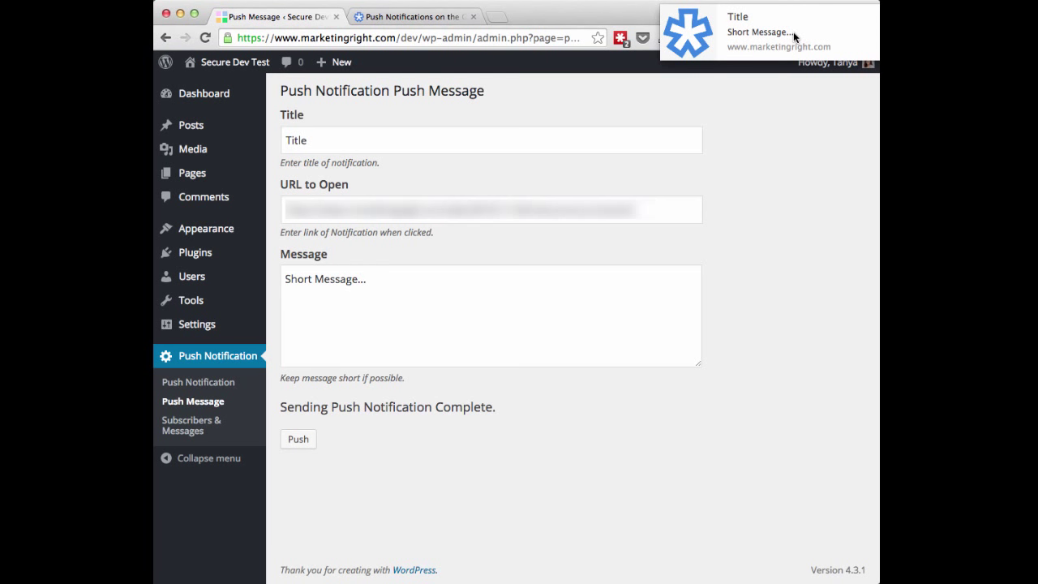
{"action": "mouse_move", "coordinate": [752, 222]}
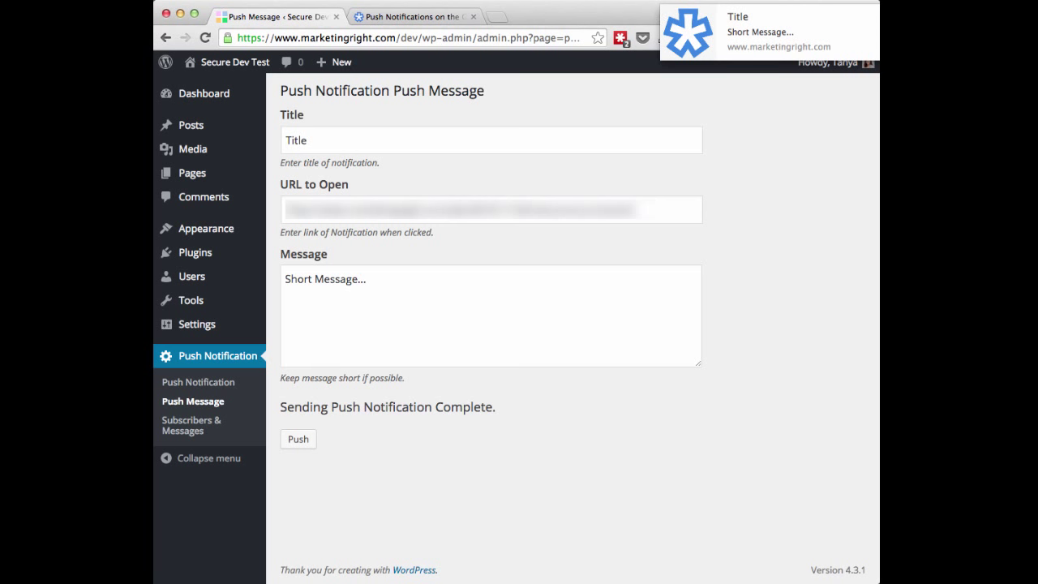
{"action": "mouse_move", "coordinate": [762, 100]}
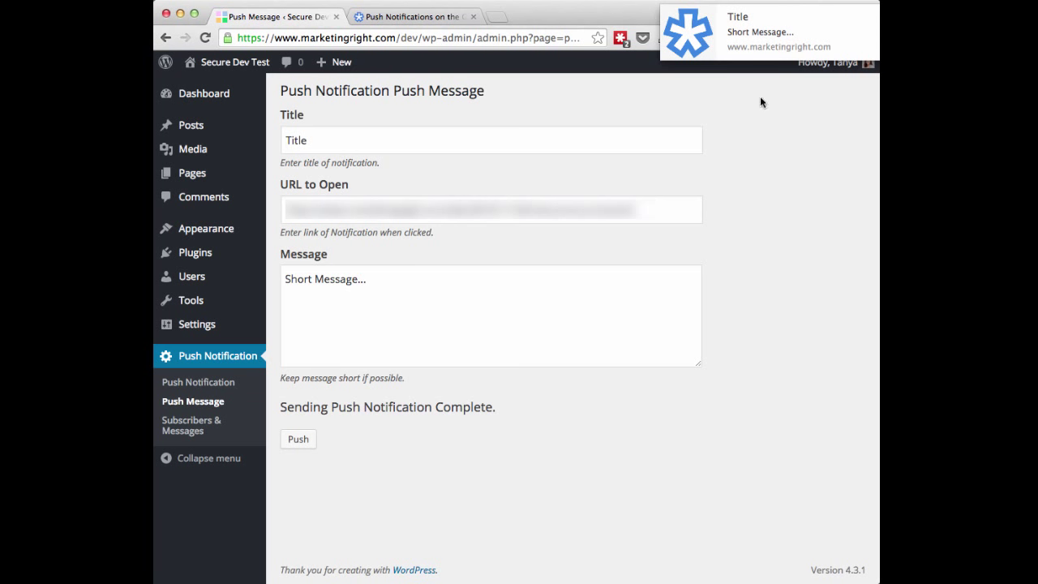
{"action": "mouse_move", "coordinate": [678, 477]}
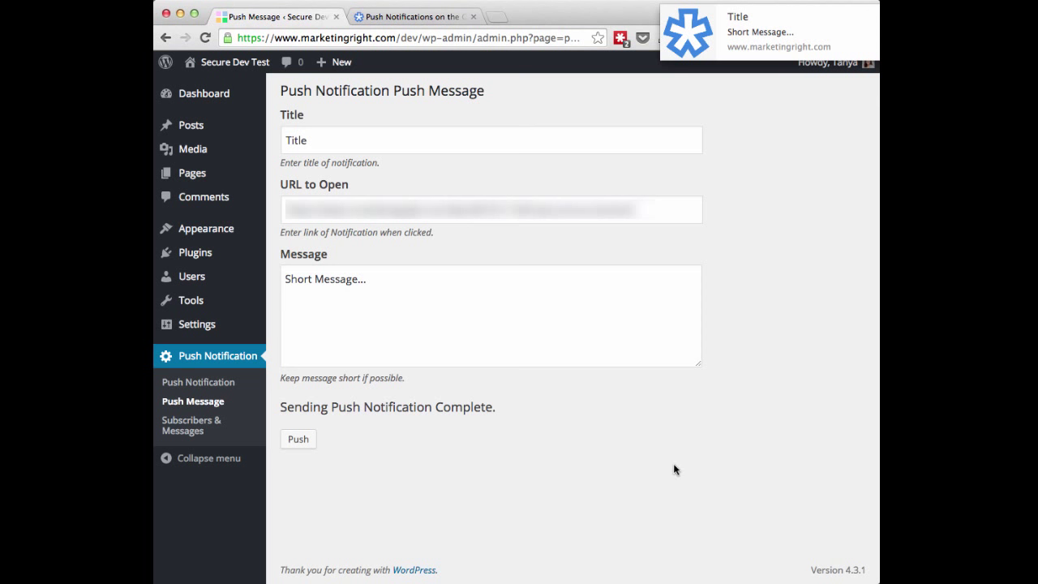
{"action": "mouse_move", "coordinate": [214, 424]}
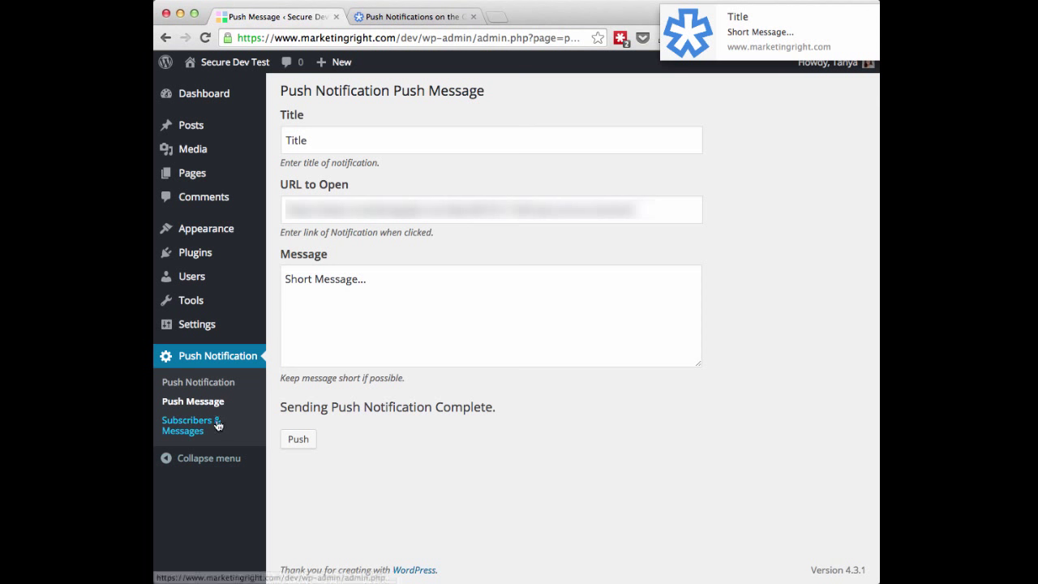
{"action": "mouse_move", "coordinate": [192, 431]}
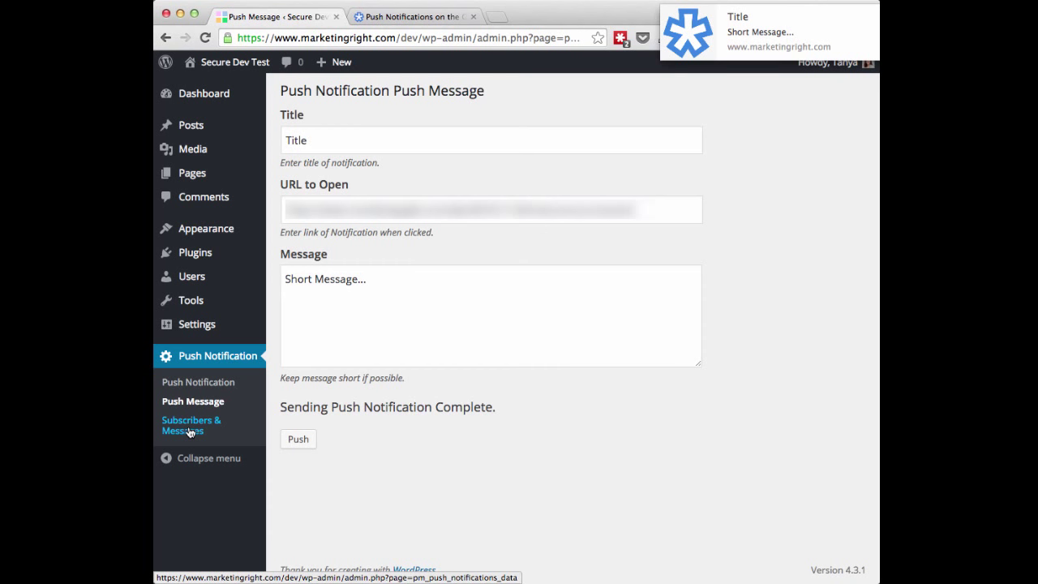
View the Subscribers & Messages log showing 4 subscribers and 19 messages sent
{"action": "left_click", "coordinate": [191, 425]}
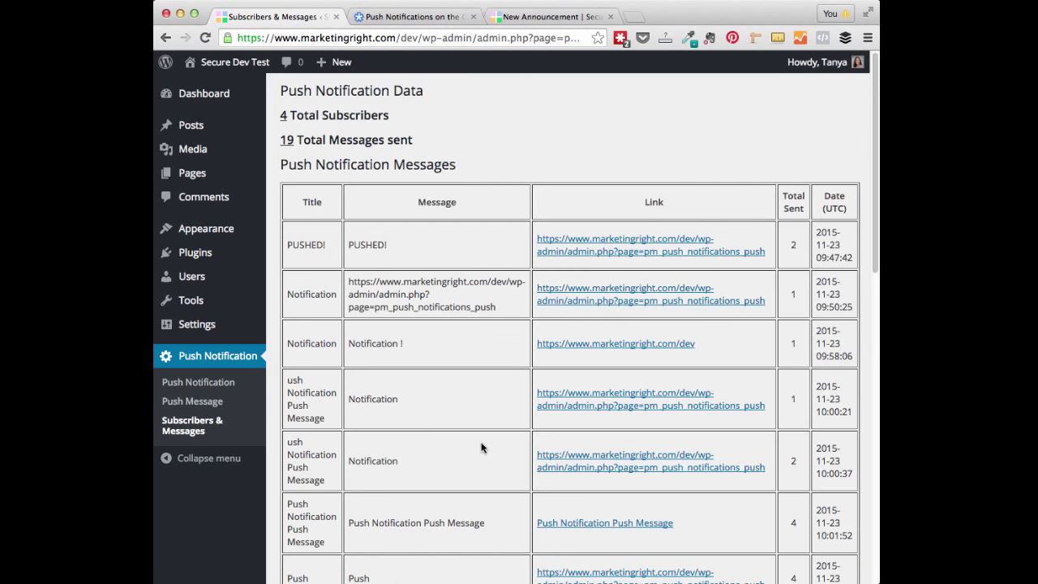
{"action": "mouse_move", "coordinate": [565, 278]}
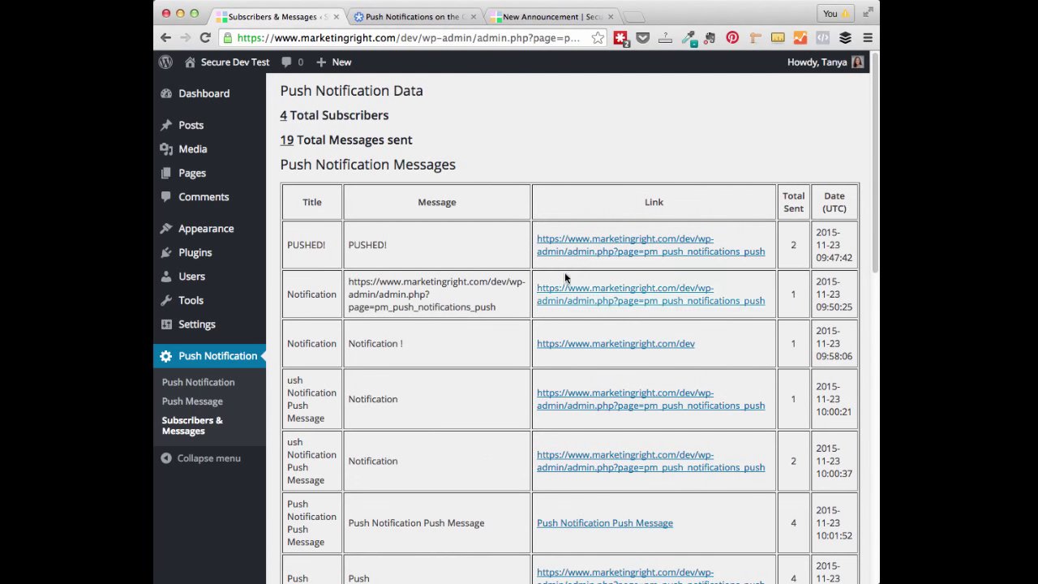
{"action": "mouse_move", "coordinate": [461, 399]}
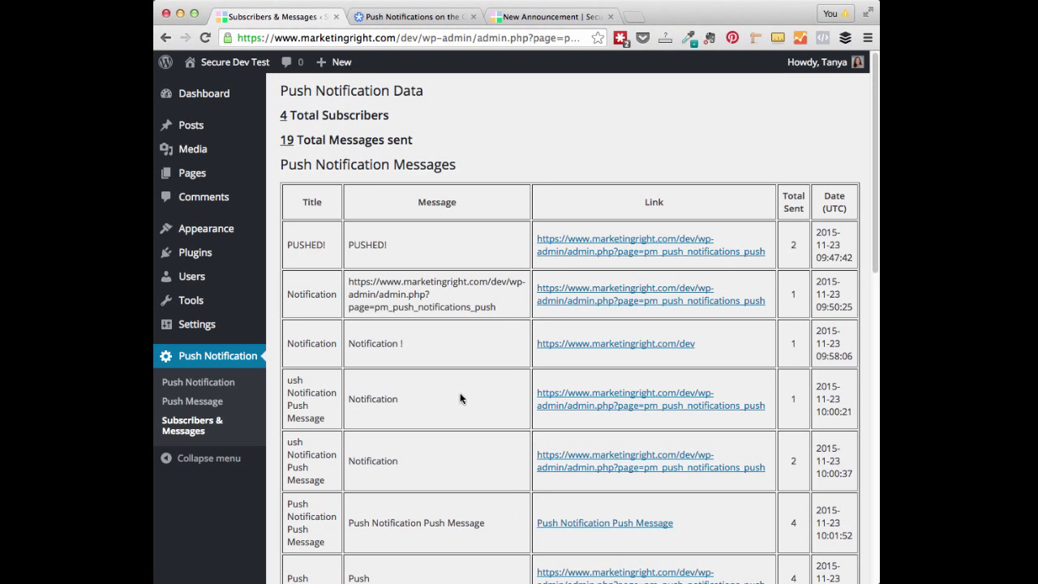
{"action": "mouse_move", "coordinate": [483, 376]}
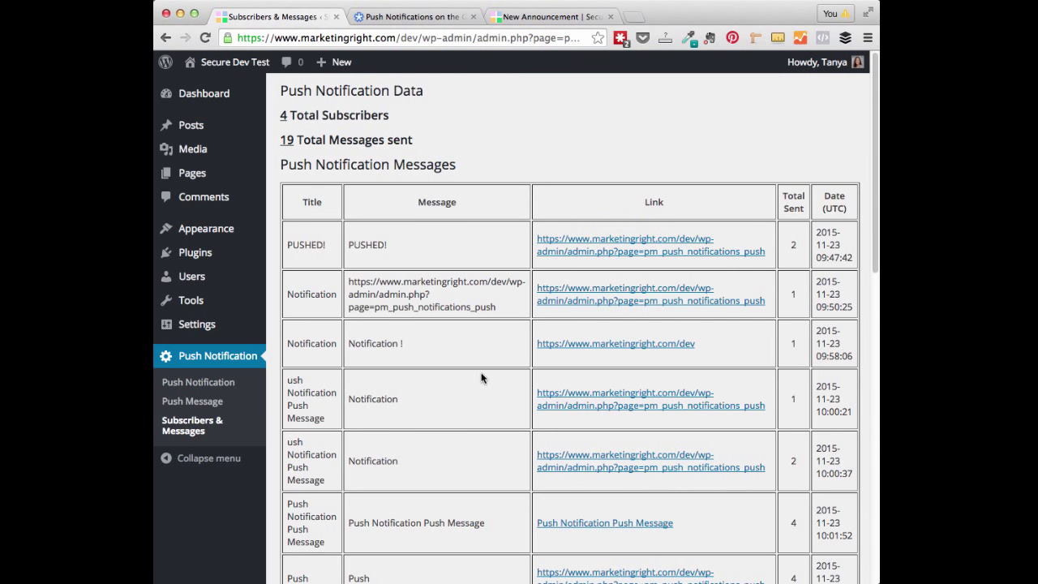
{"action": "mouse_move", "coordinate": [311, 98]}
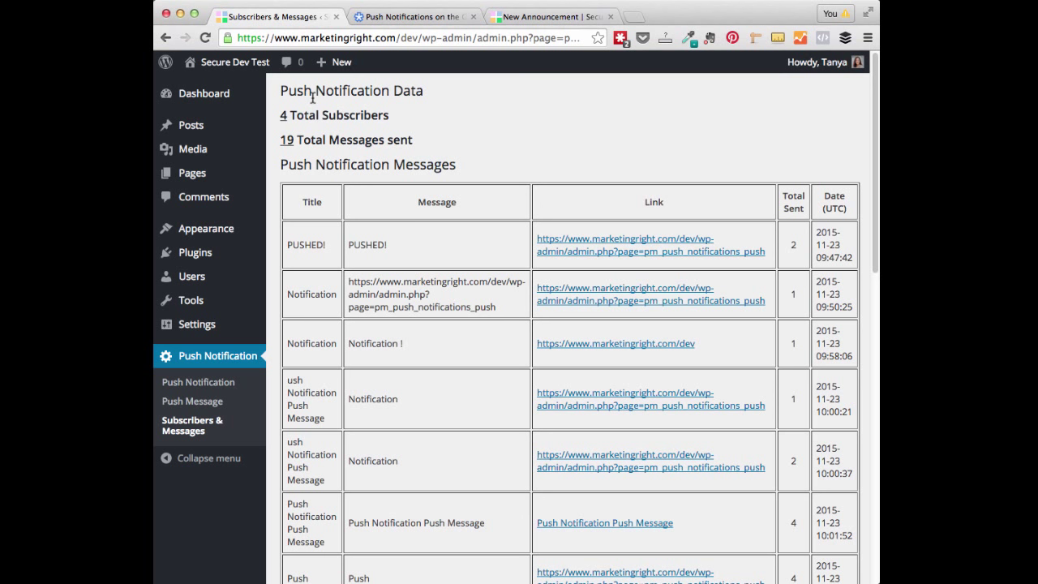
{"action": "mouse_move", "coordinate": [401, 120]}
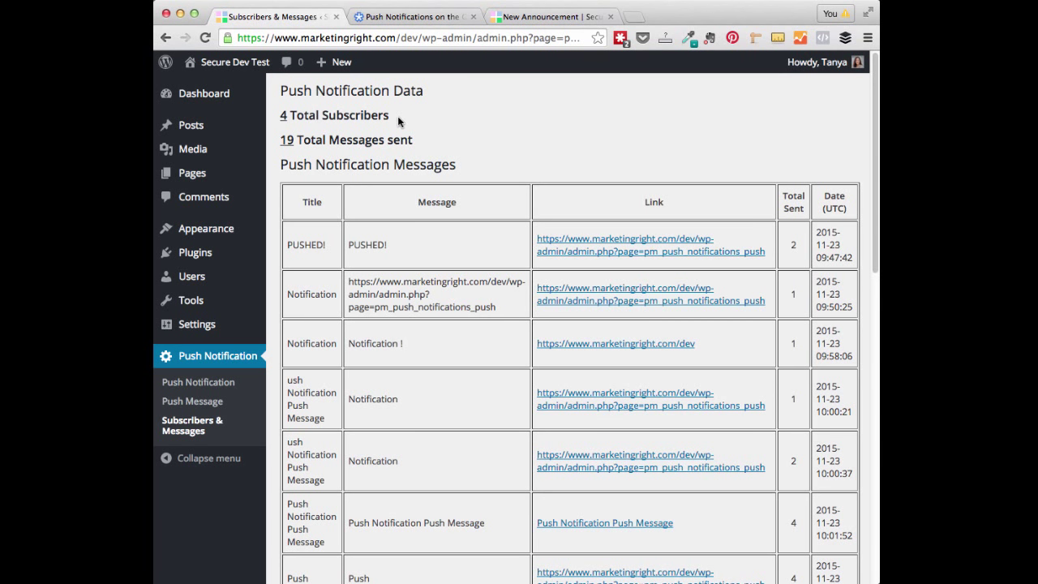
{"action": "mouse_move", "coordinate": [418, 146]}
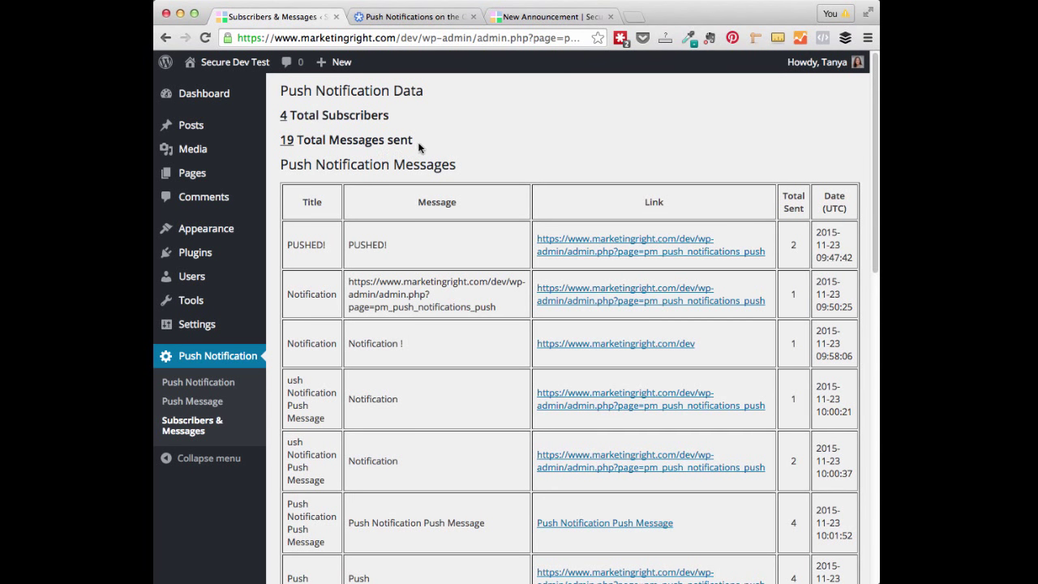
{"action": "mouse_move", "coordinate": [347, 194]}
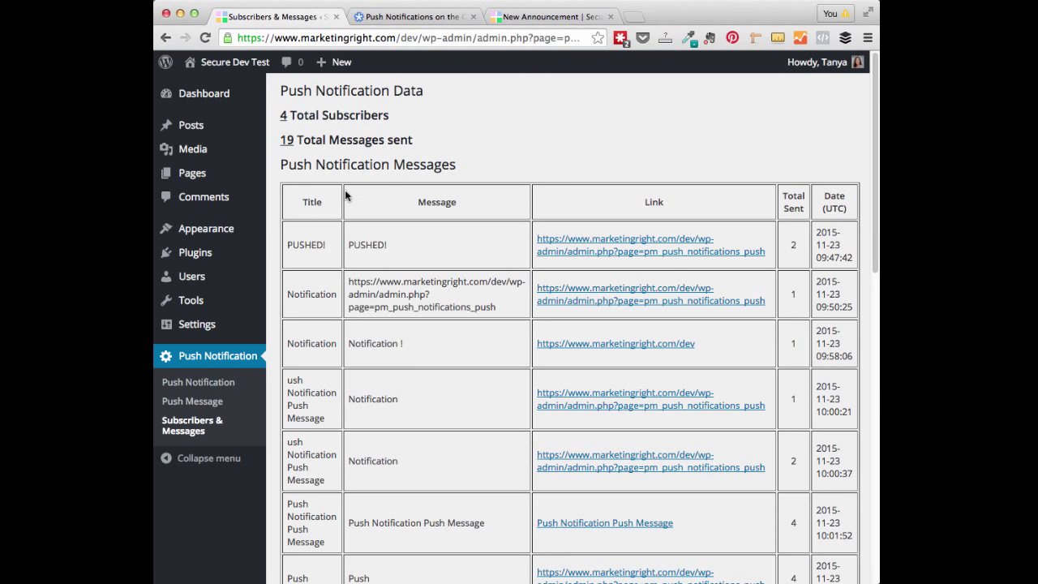
{"action": "mouse_move", "coordinate": [310, 204]}
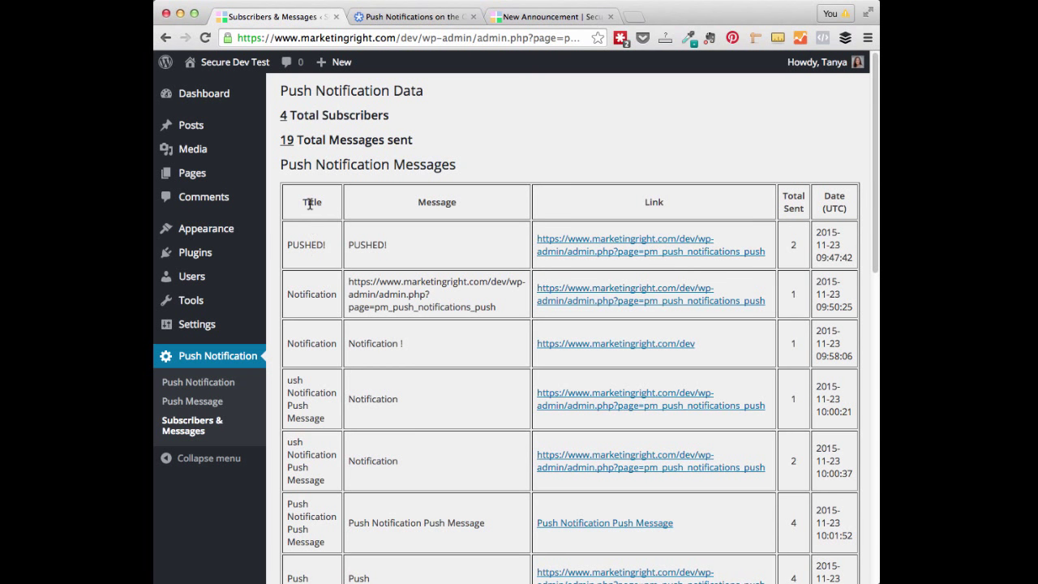
{"action": "scroll", "scroll_direction": "down", "scroll_amount": 3}
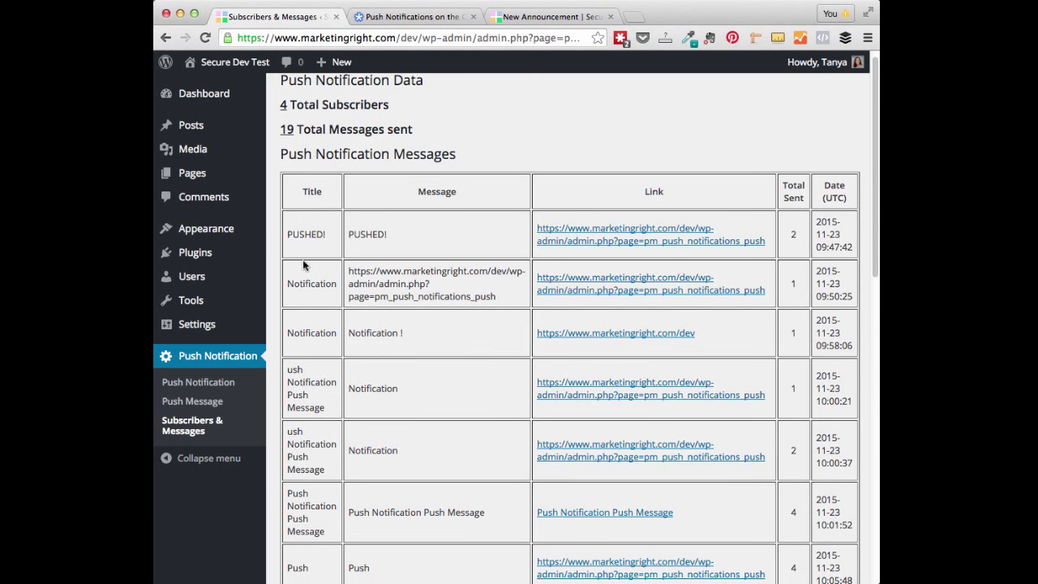
{"action": "mouse_move", "coordinate": [444, 203]}
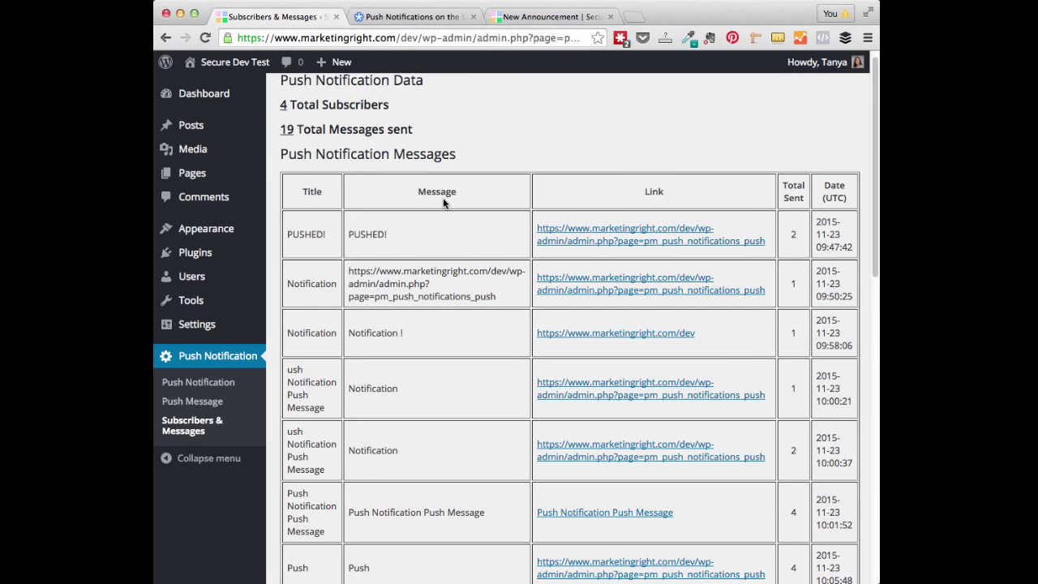
{"action": "mouse_move", "coordinate": [646, 191]}
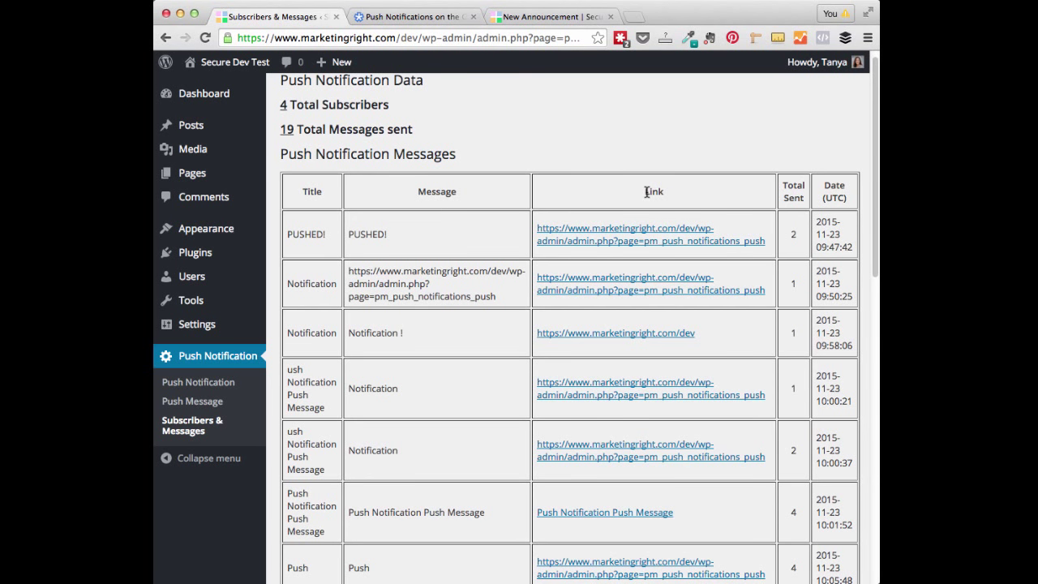
{"action": "mouse_move", "coordinate": [791, 234]}
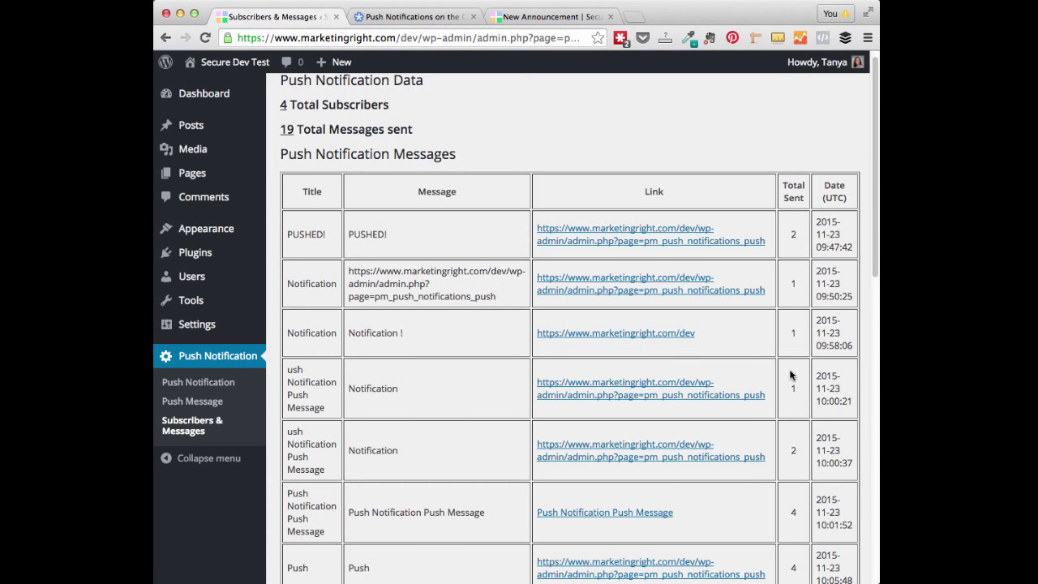
{"action": "scroll", "scroll_direction": "down", "scroll_amount": 3}
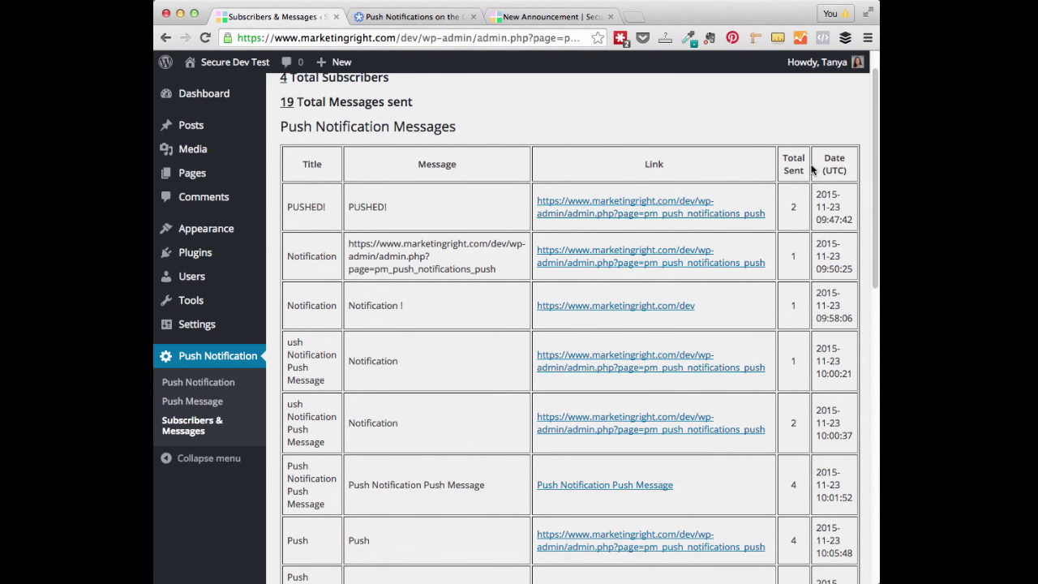
Scroll to the last messages-table row, the 'Title' / 'Short Message...' entry sent to 4 subscribers
{"action": "scroll", "scroll_direction": "down", "scroll_amount": 3}
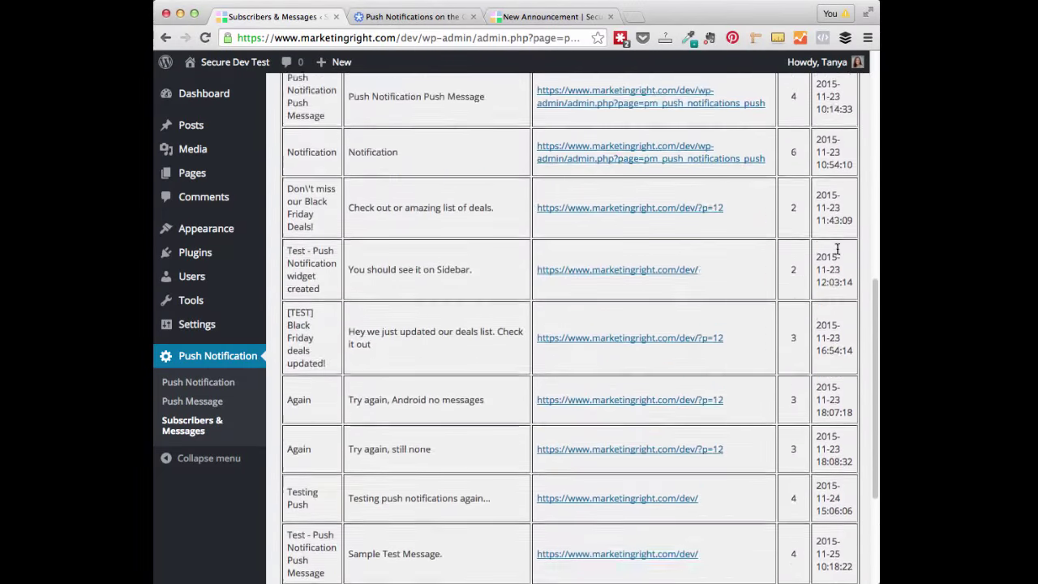
{"action": "scroll", "scroll_direction": "down", "scroll_amount": 3}
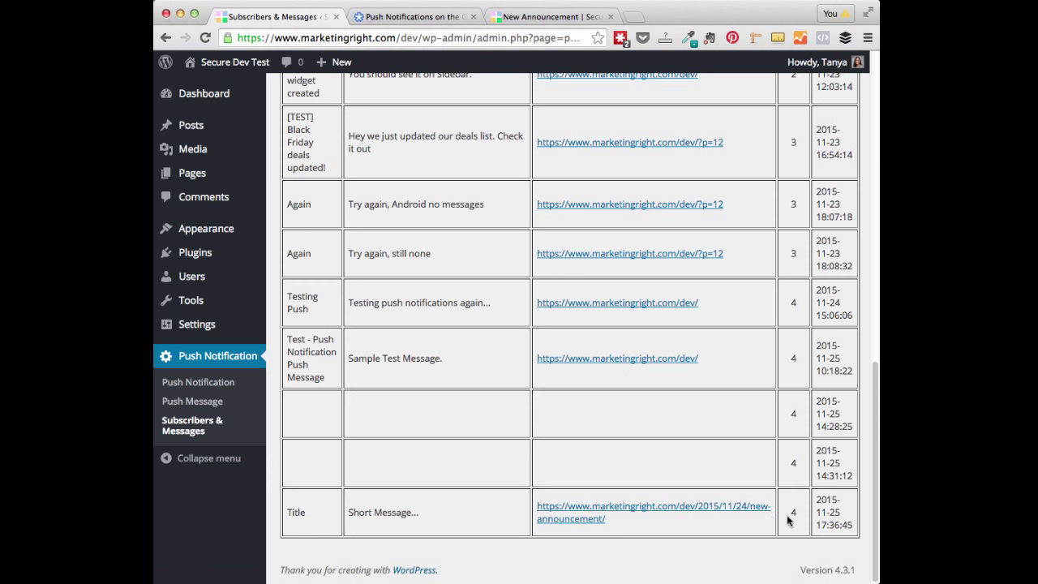
{"action": "mouse_move", "coordinate": [593, 149]}
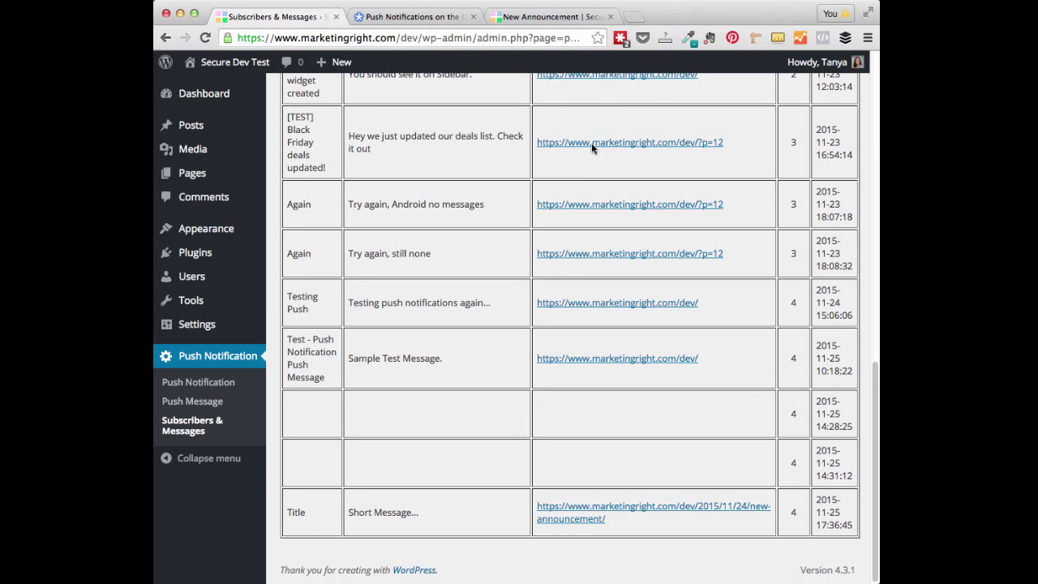